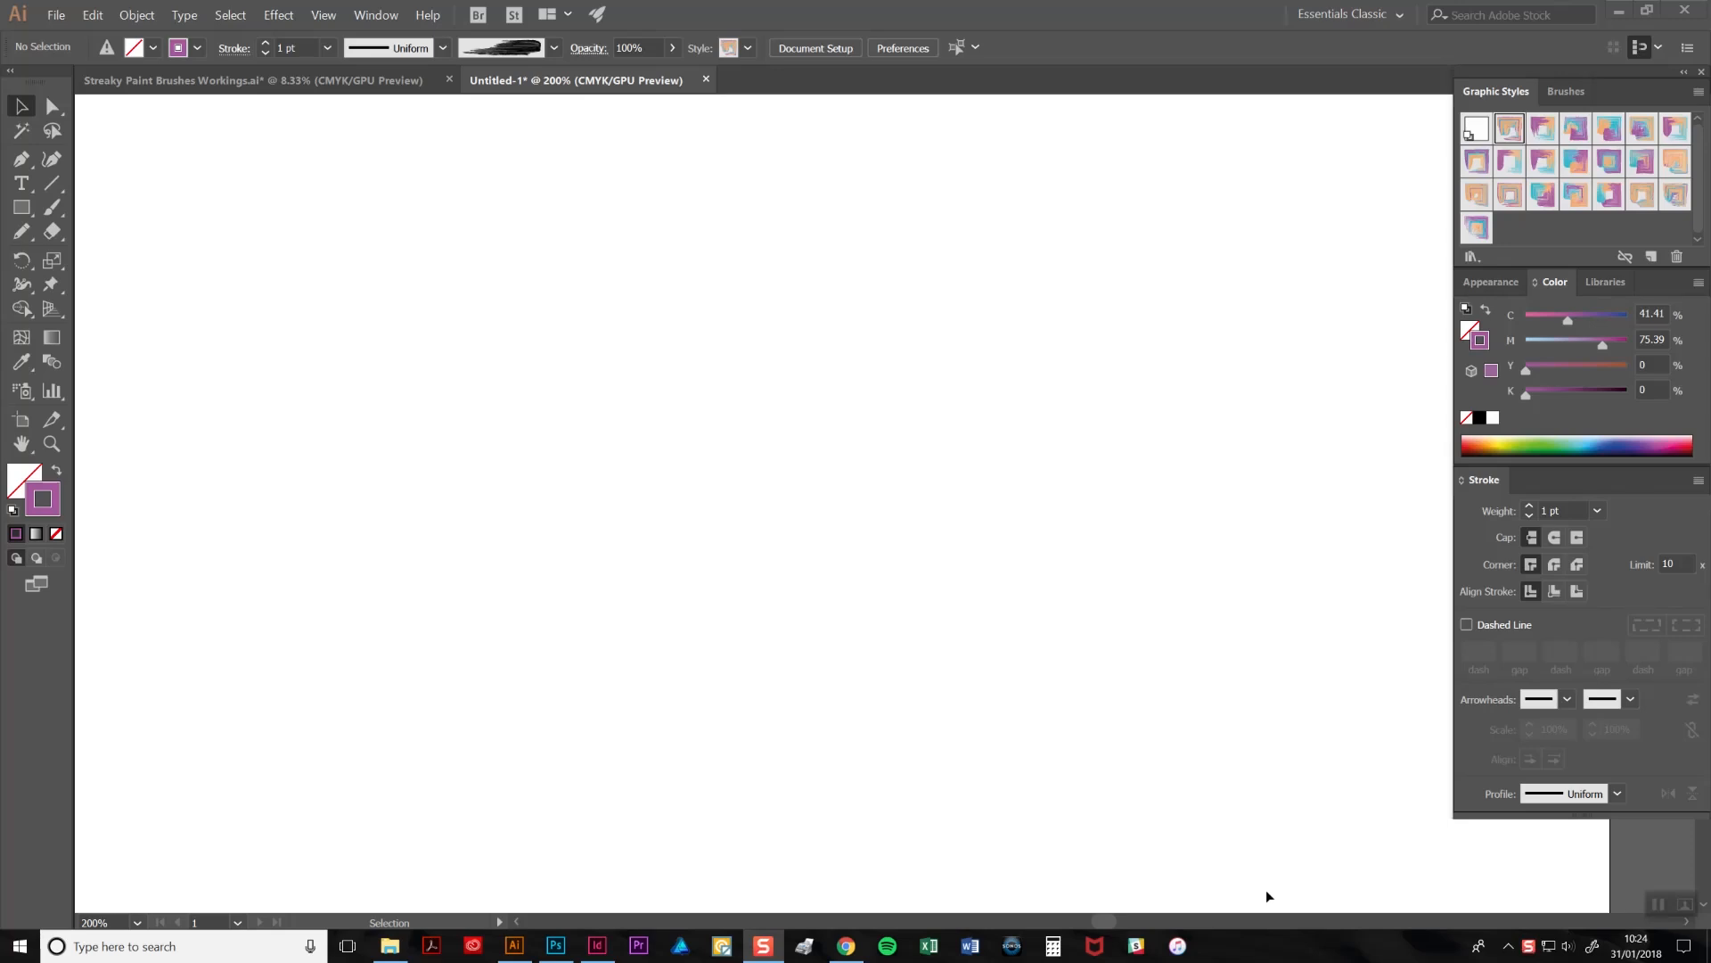
Choose the Pencil tool to draw freehand on the blank artboard
{"action": "left_click", "coordinate": [19, 232]}
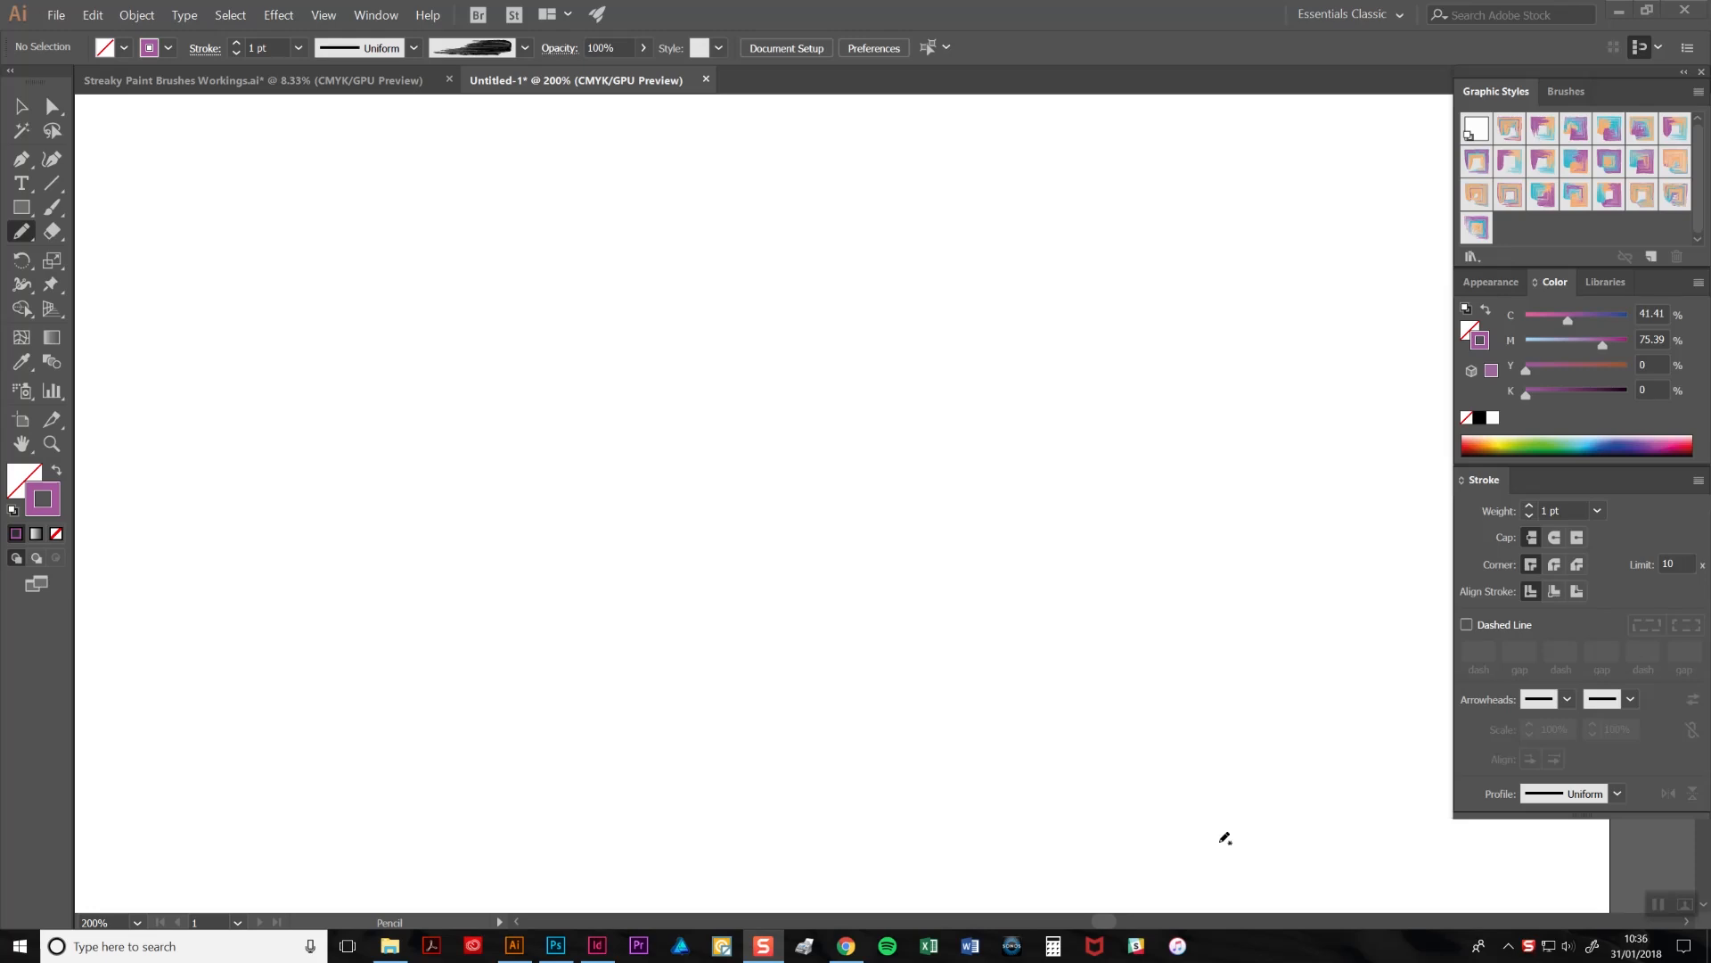
{"action": "mouse_move", "coordinate": [1346, 804]}
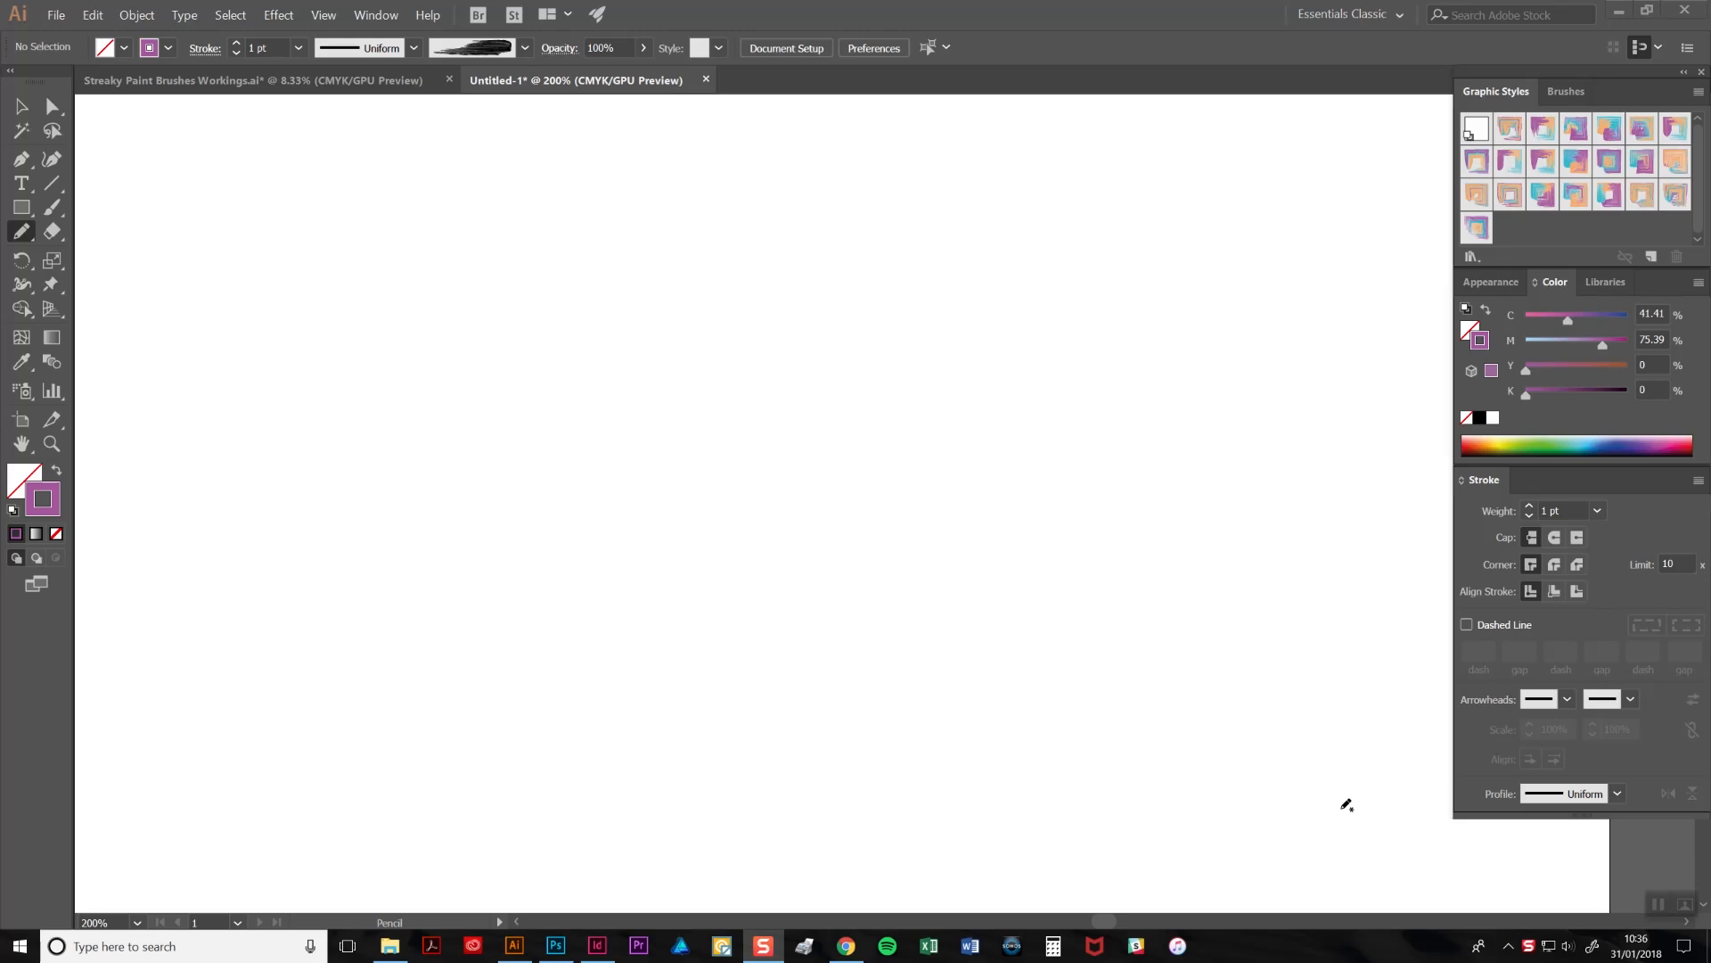
{"action": "mouse_move", "coordinate": [1485, 173]}
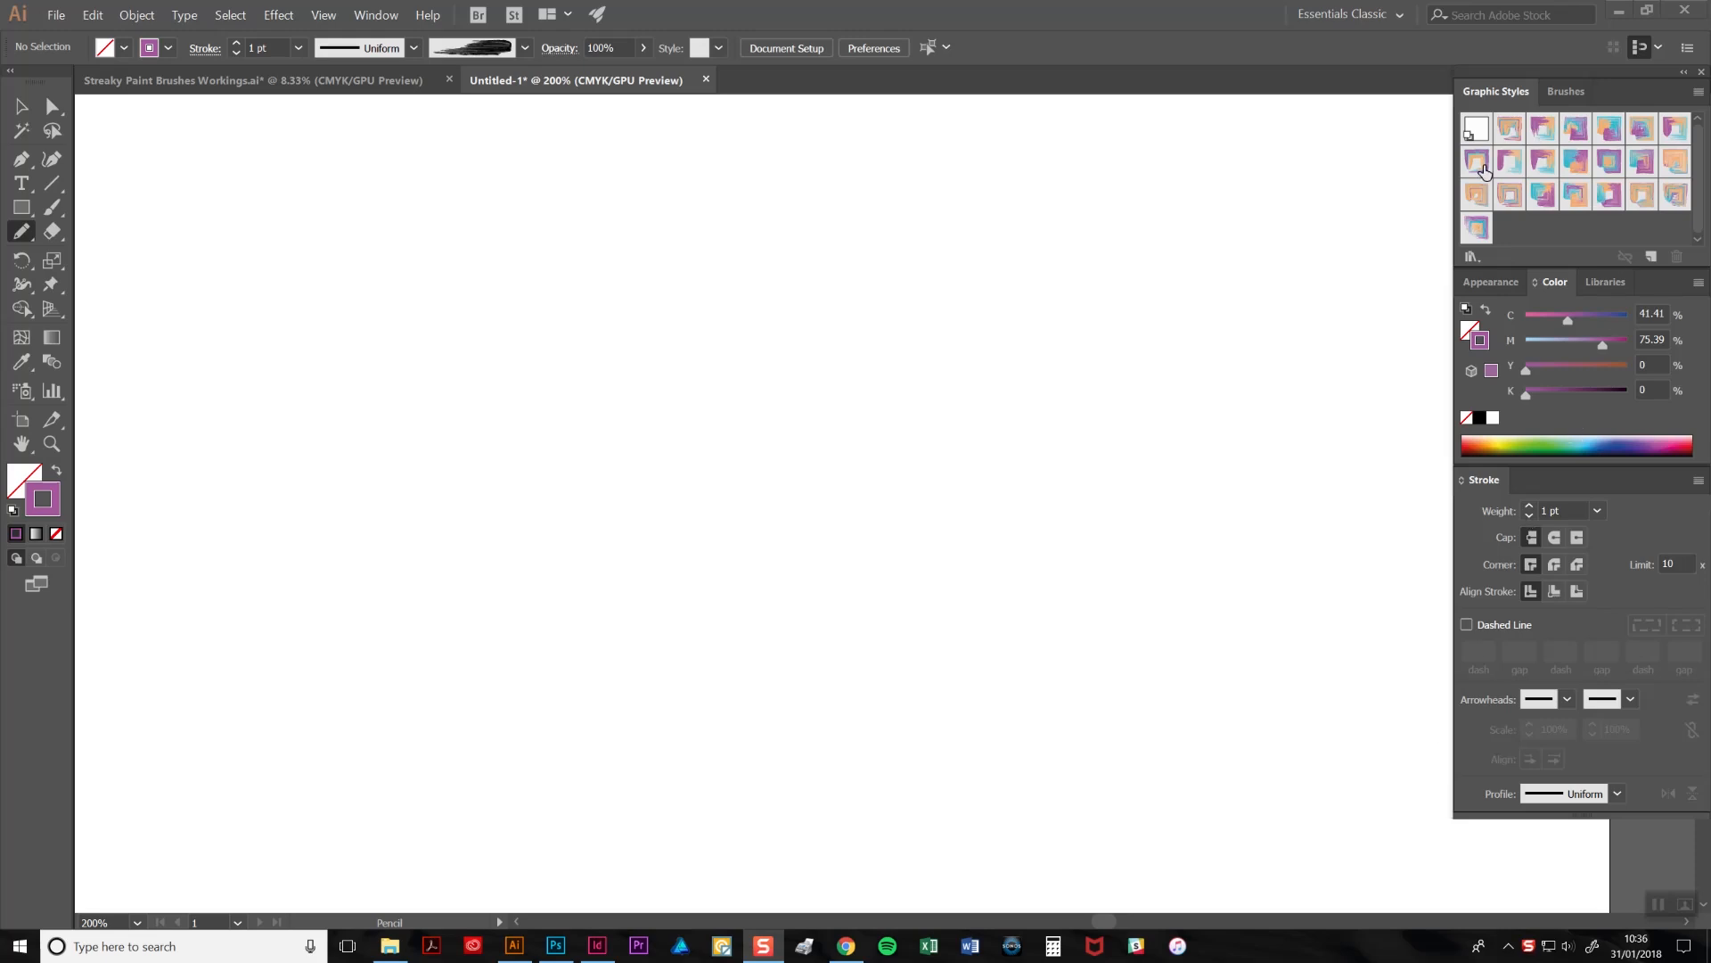
{"action": "mouse_move", "coordinate": [1637, 148]}
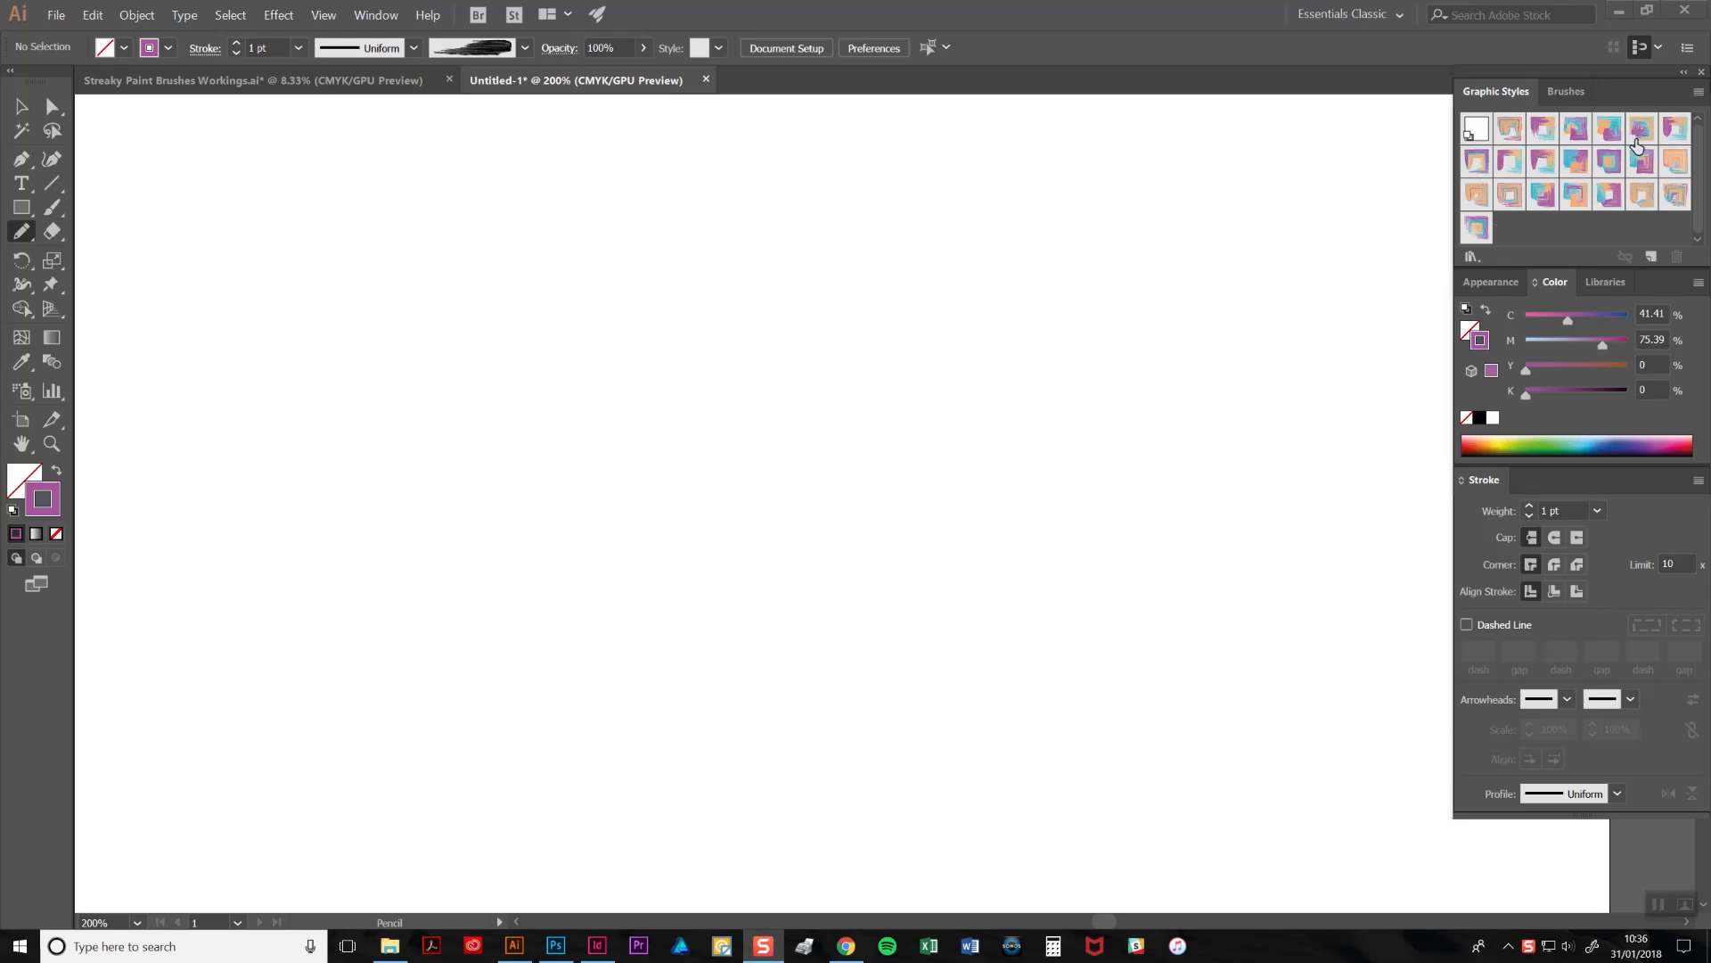
{"action": "mouse_move", "coordinate": [1628, 146]}
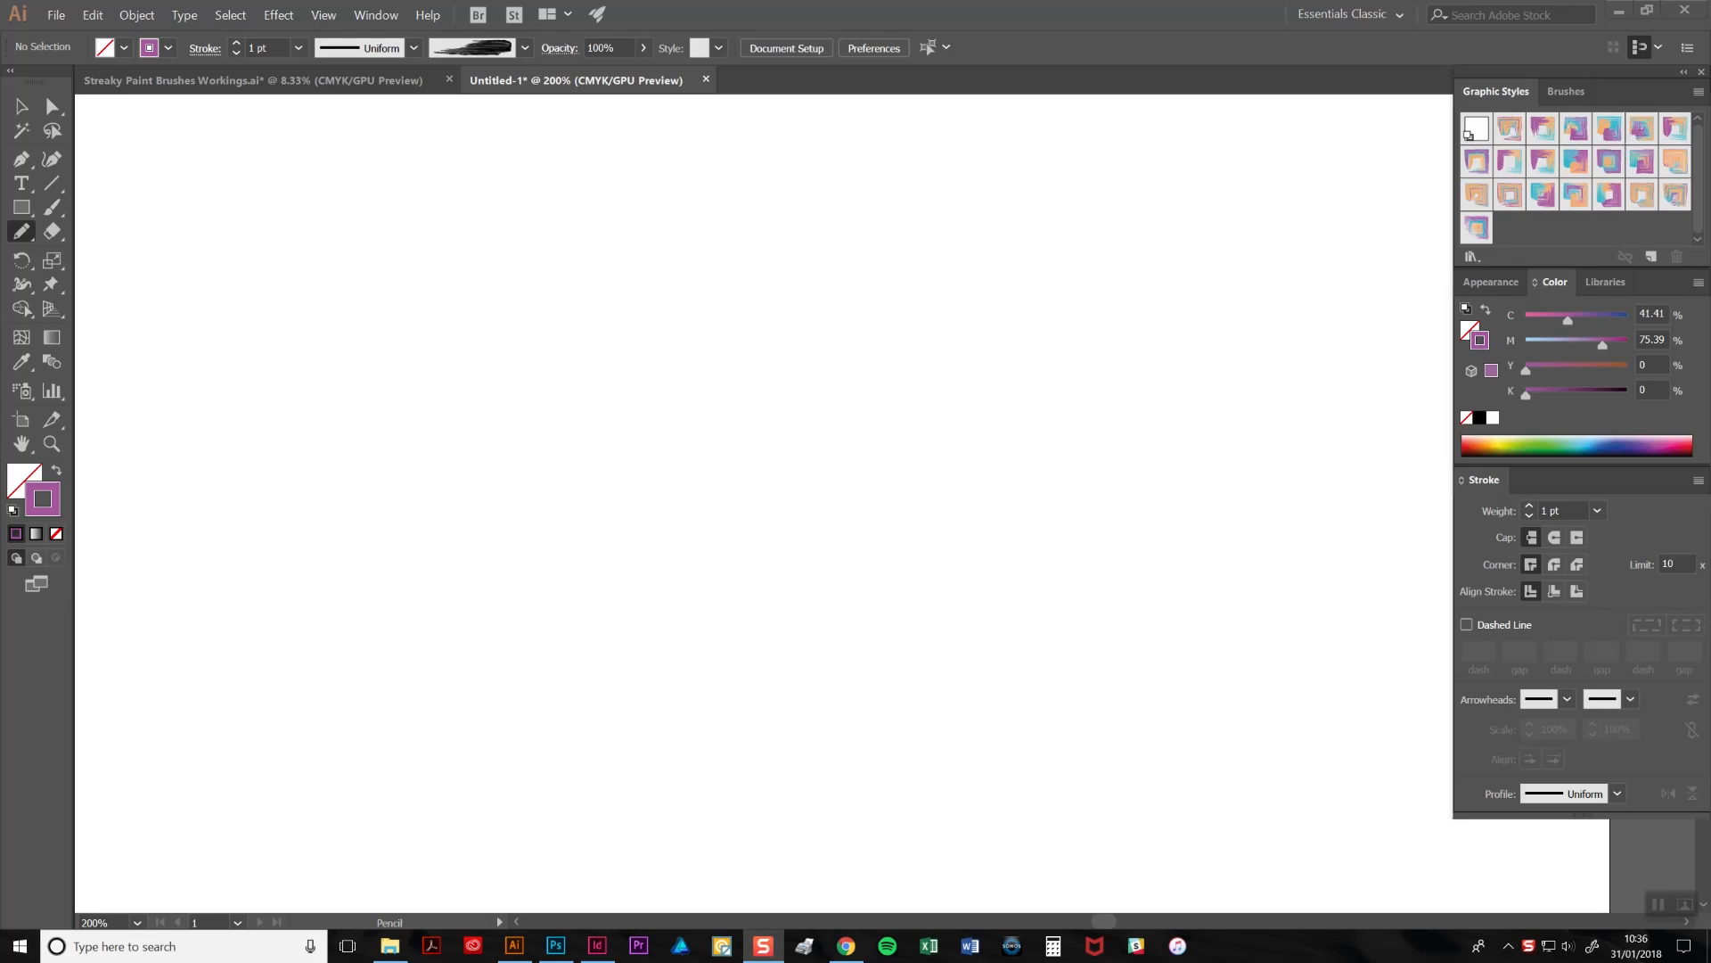
{"action": "left_click", "coordinate": [376, 14]}
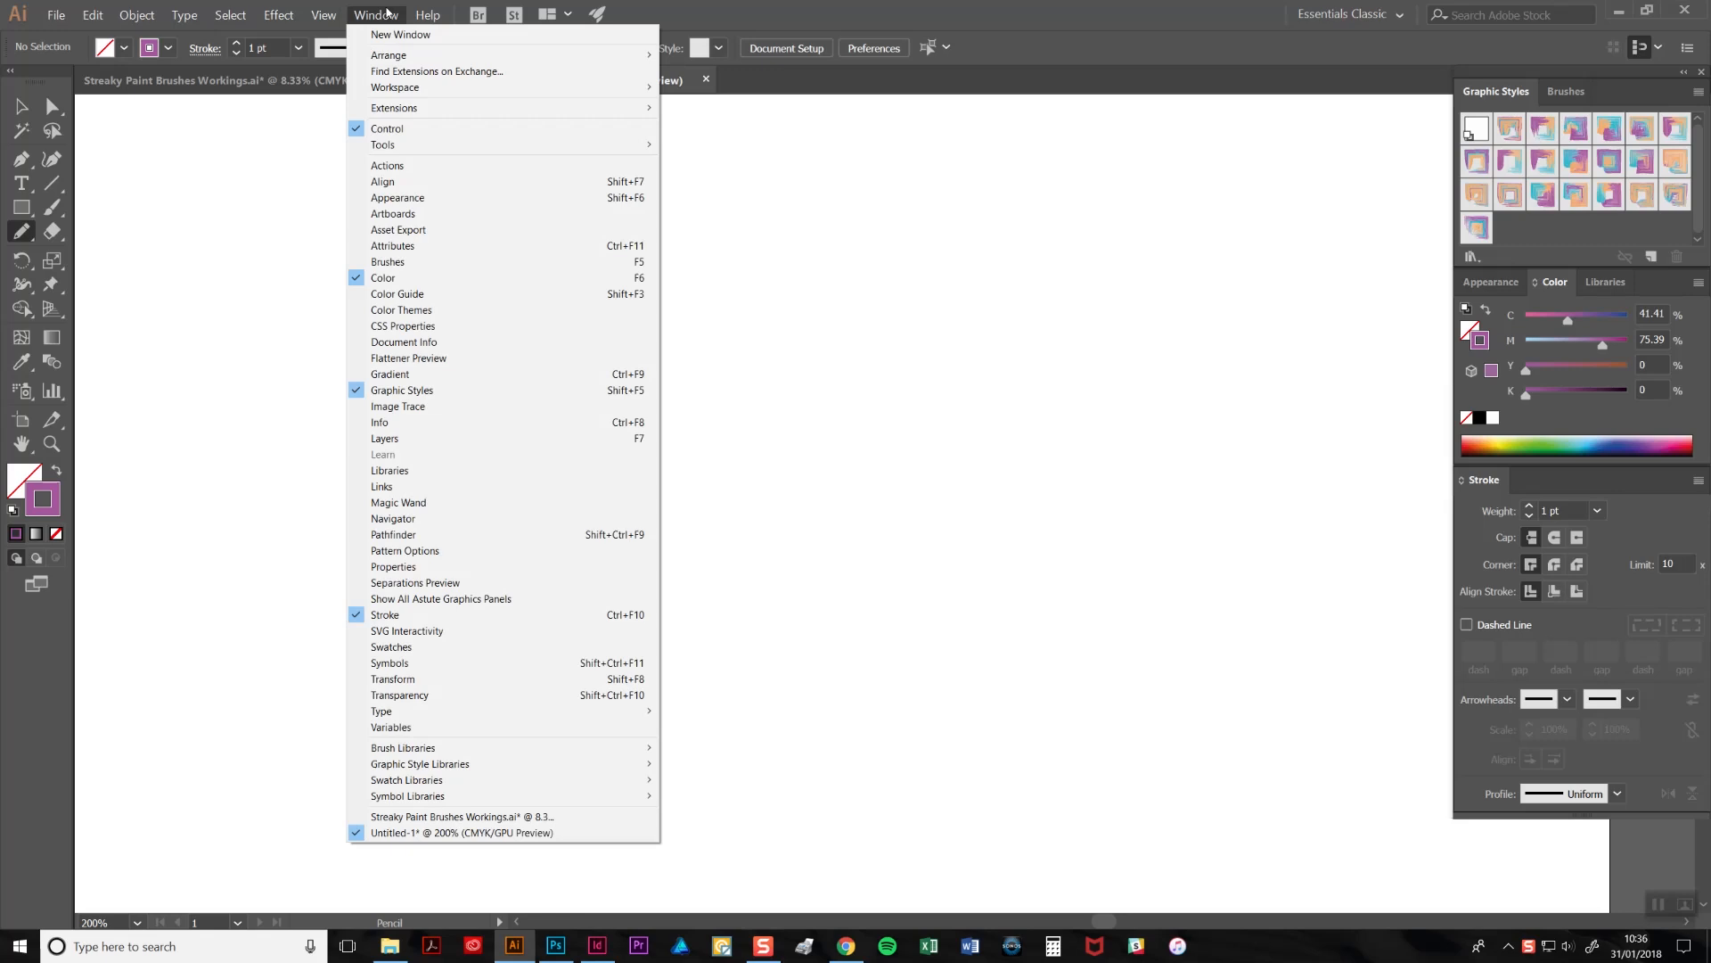
{"action": "mouse_move", "coordinate": [479, 423]}
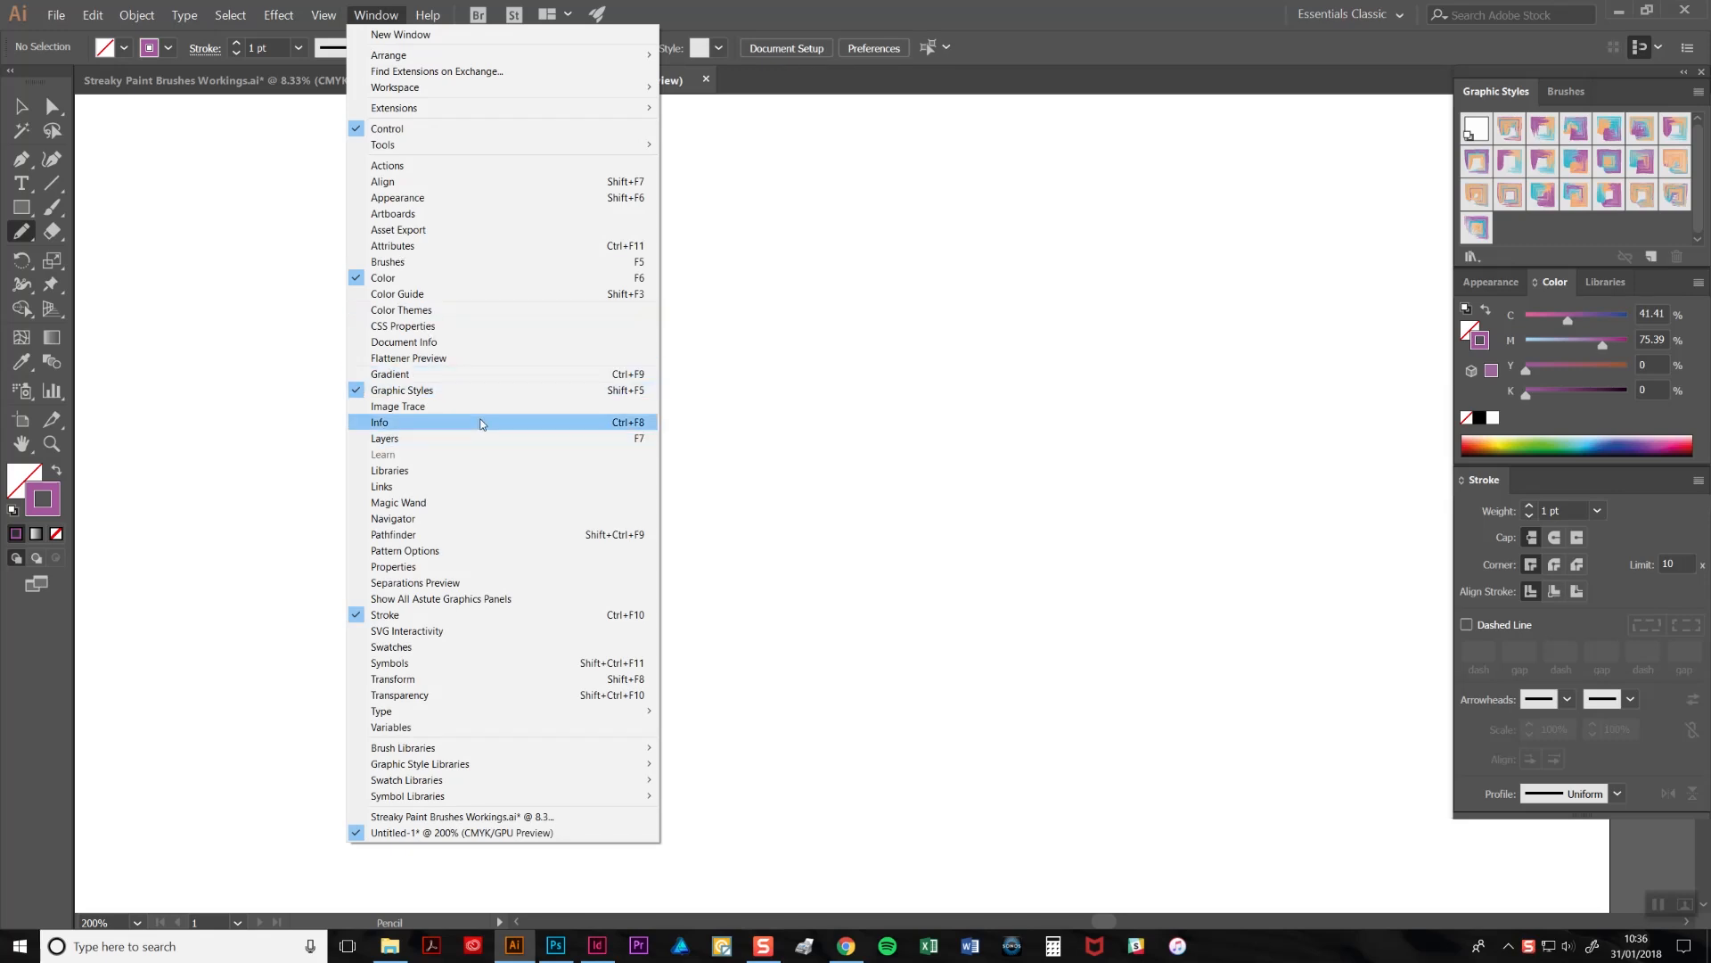
{"action": "mouse_move", "coordinate": [488, 391]}
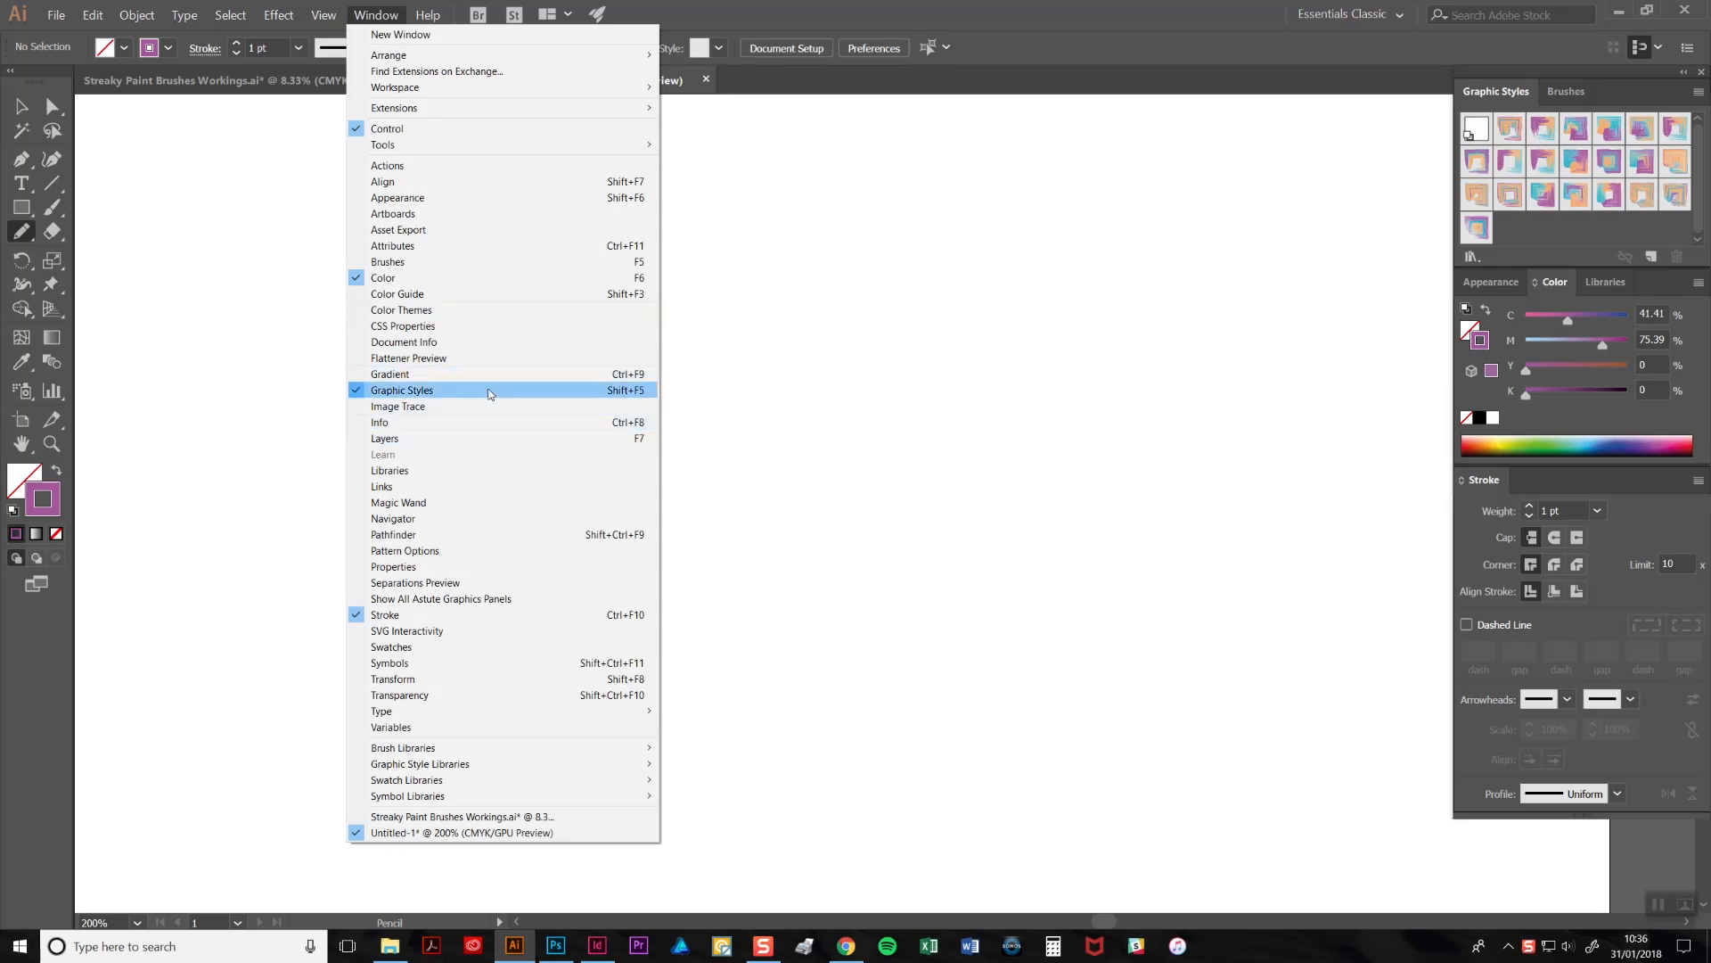
{"action": "mouse_move", "coordinate": [1047, 585]}
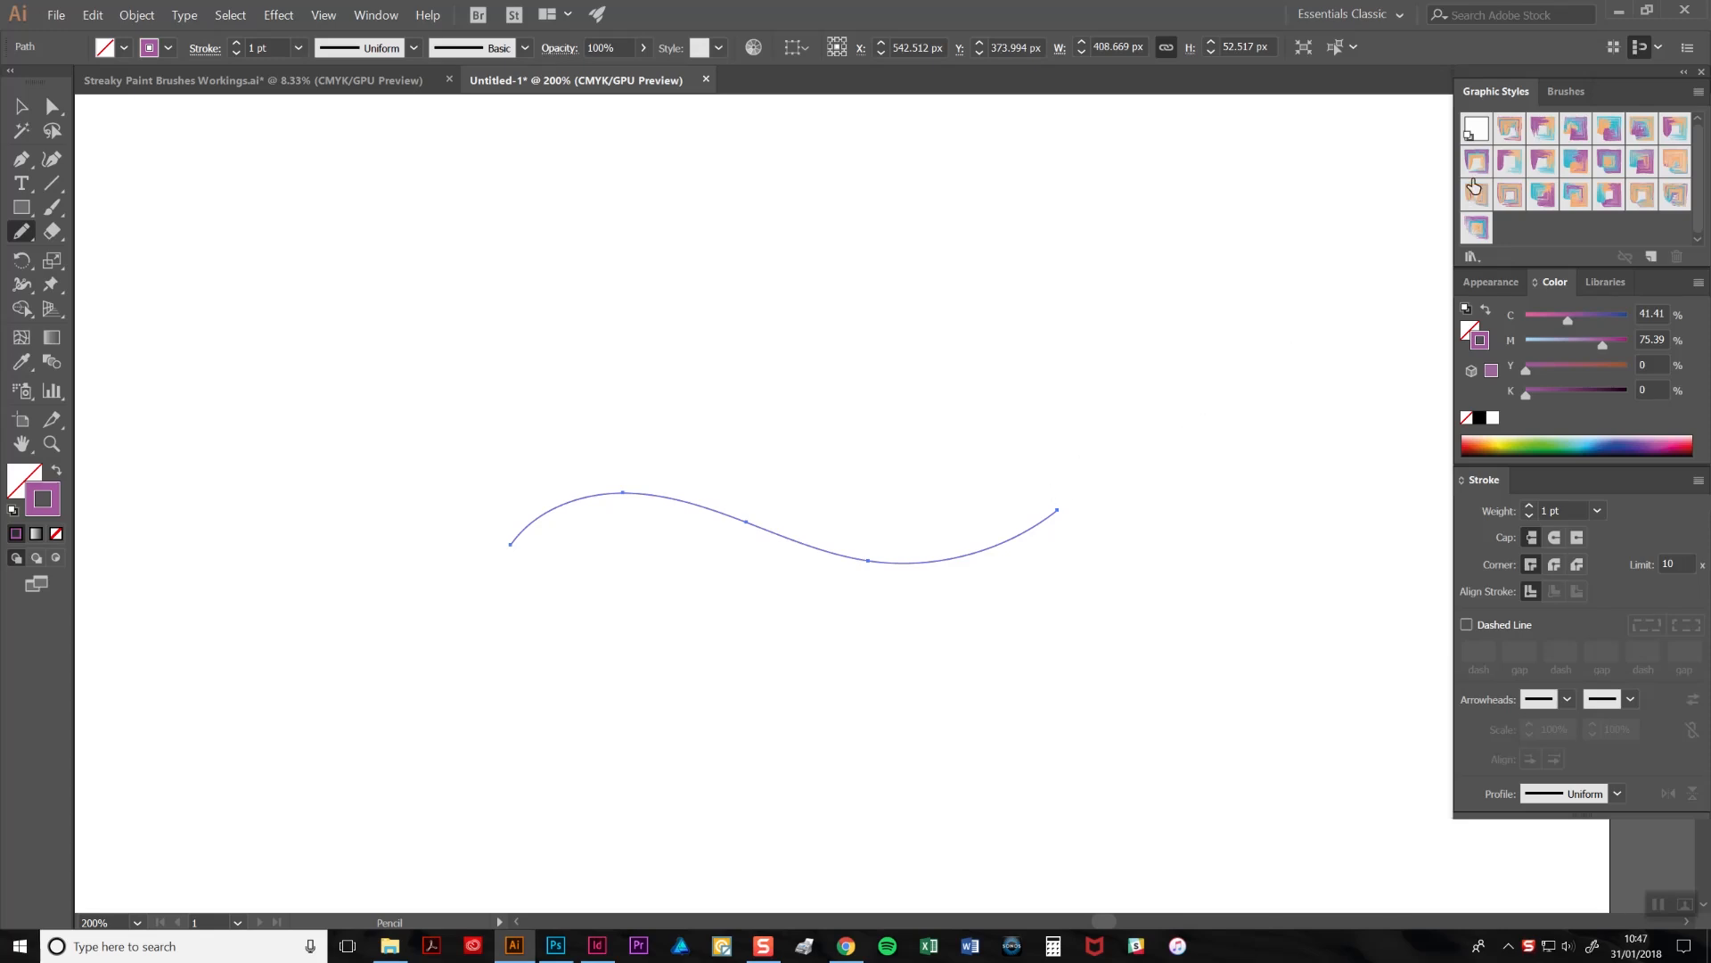
{"action": "mouse_move", "coordinate": [1515, 139]}
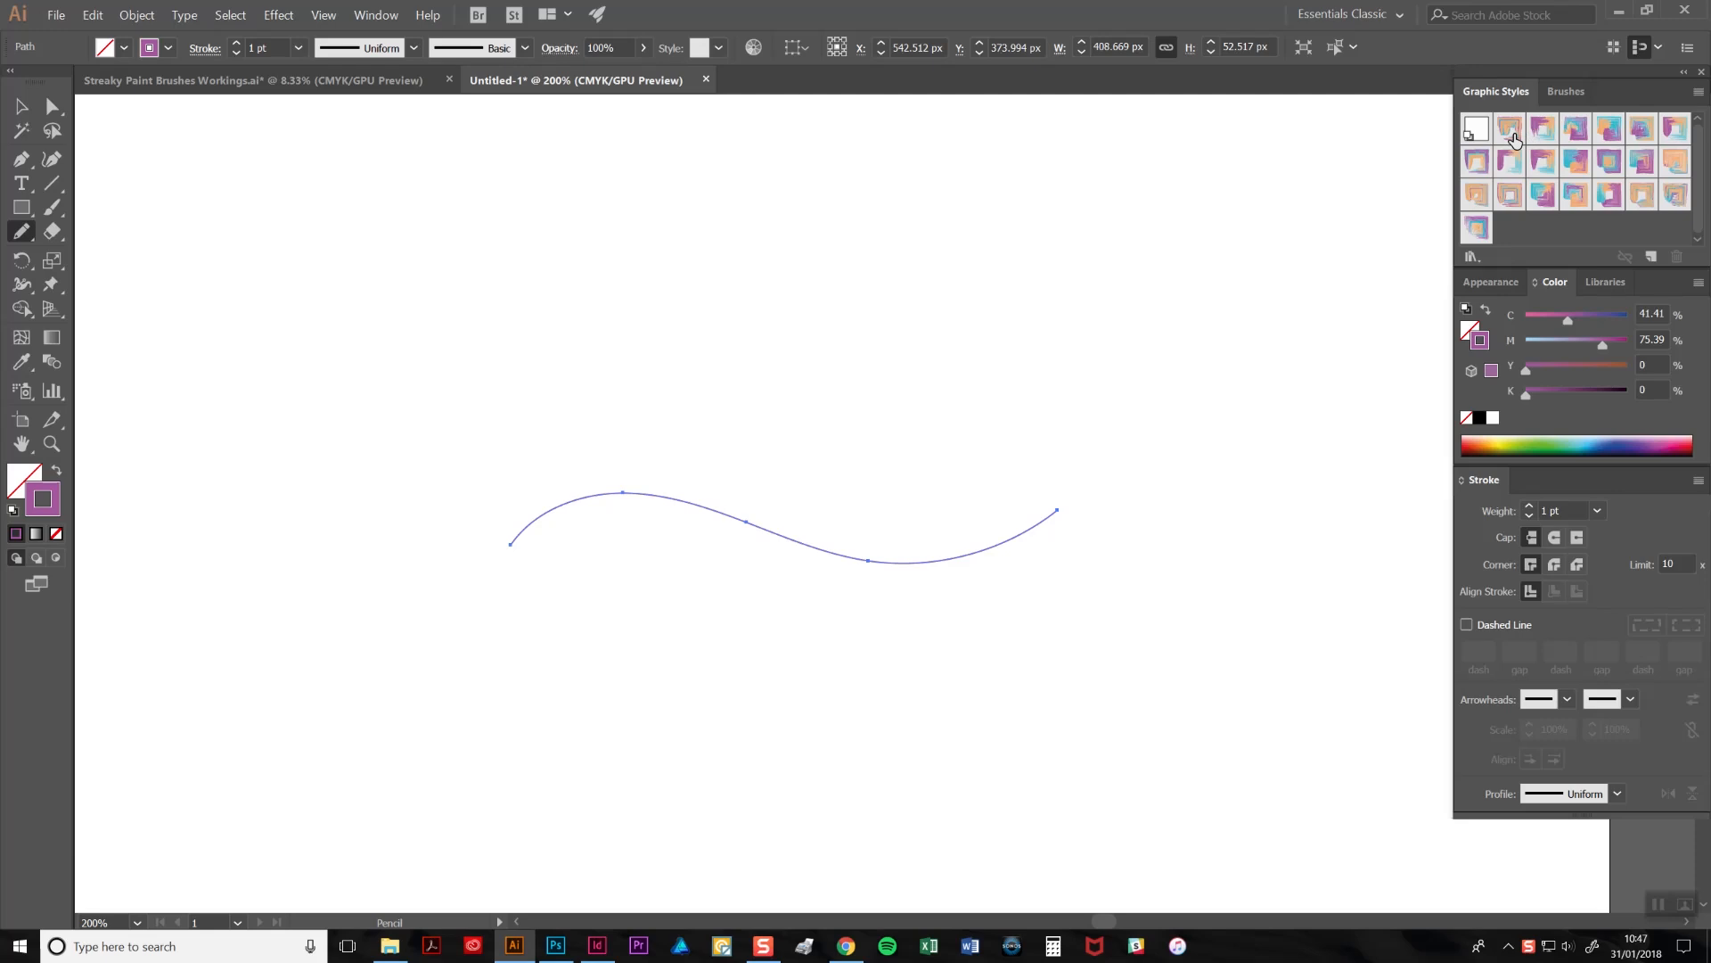
Try several streaky paint swatches and settle on the purple, blue and orange three-stroke style
{"action": "left_click", "coordinate": [1510, 129]}
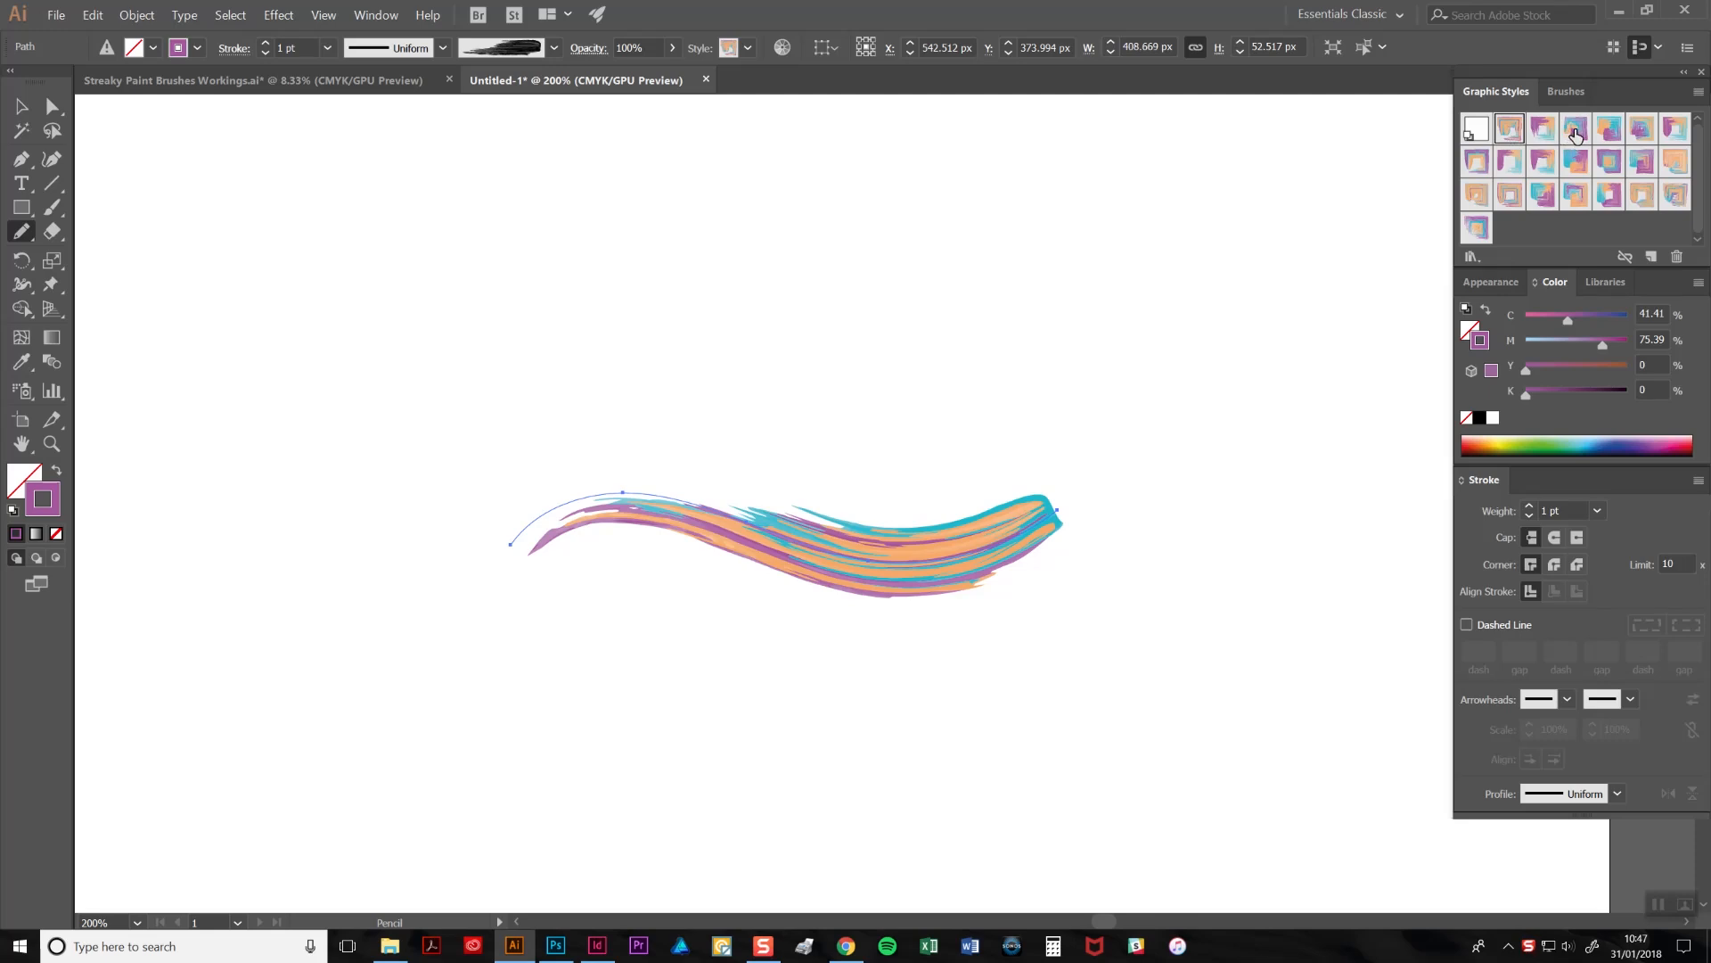
{"action": "left_click", "coordinate": [1608, 128]}
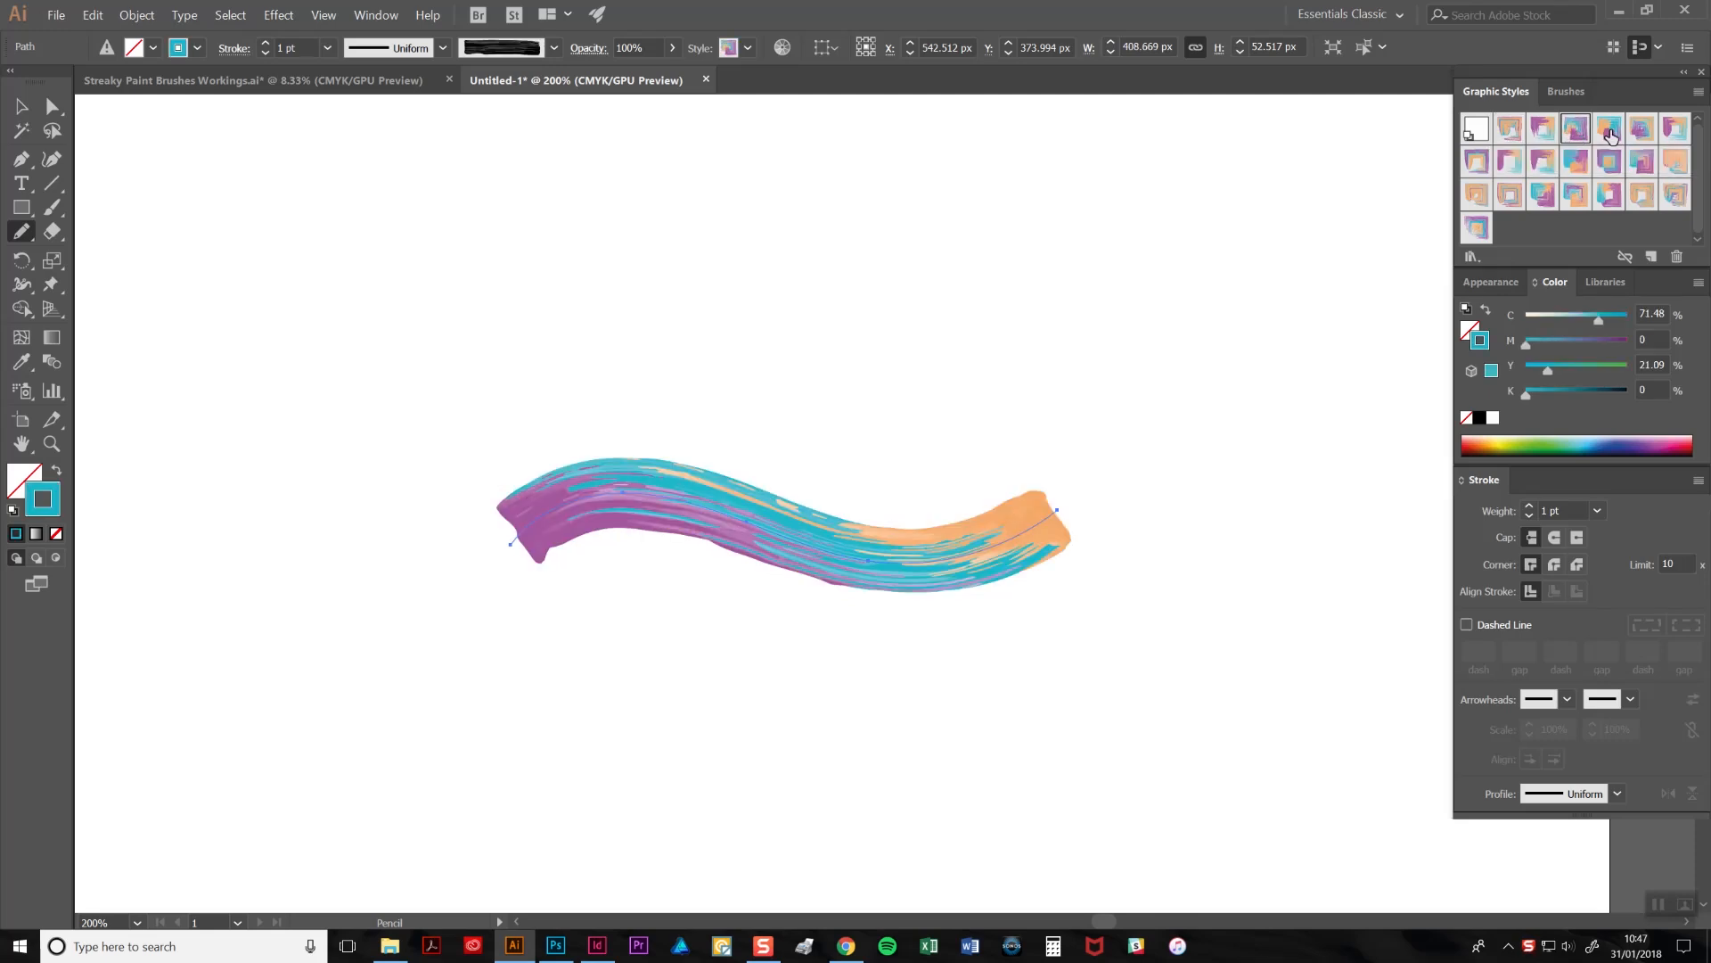
{"action": "left_click", "coordinate": [1608, 128]}
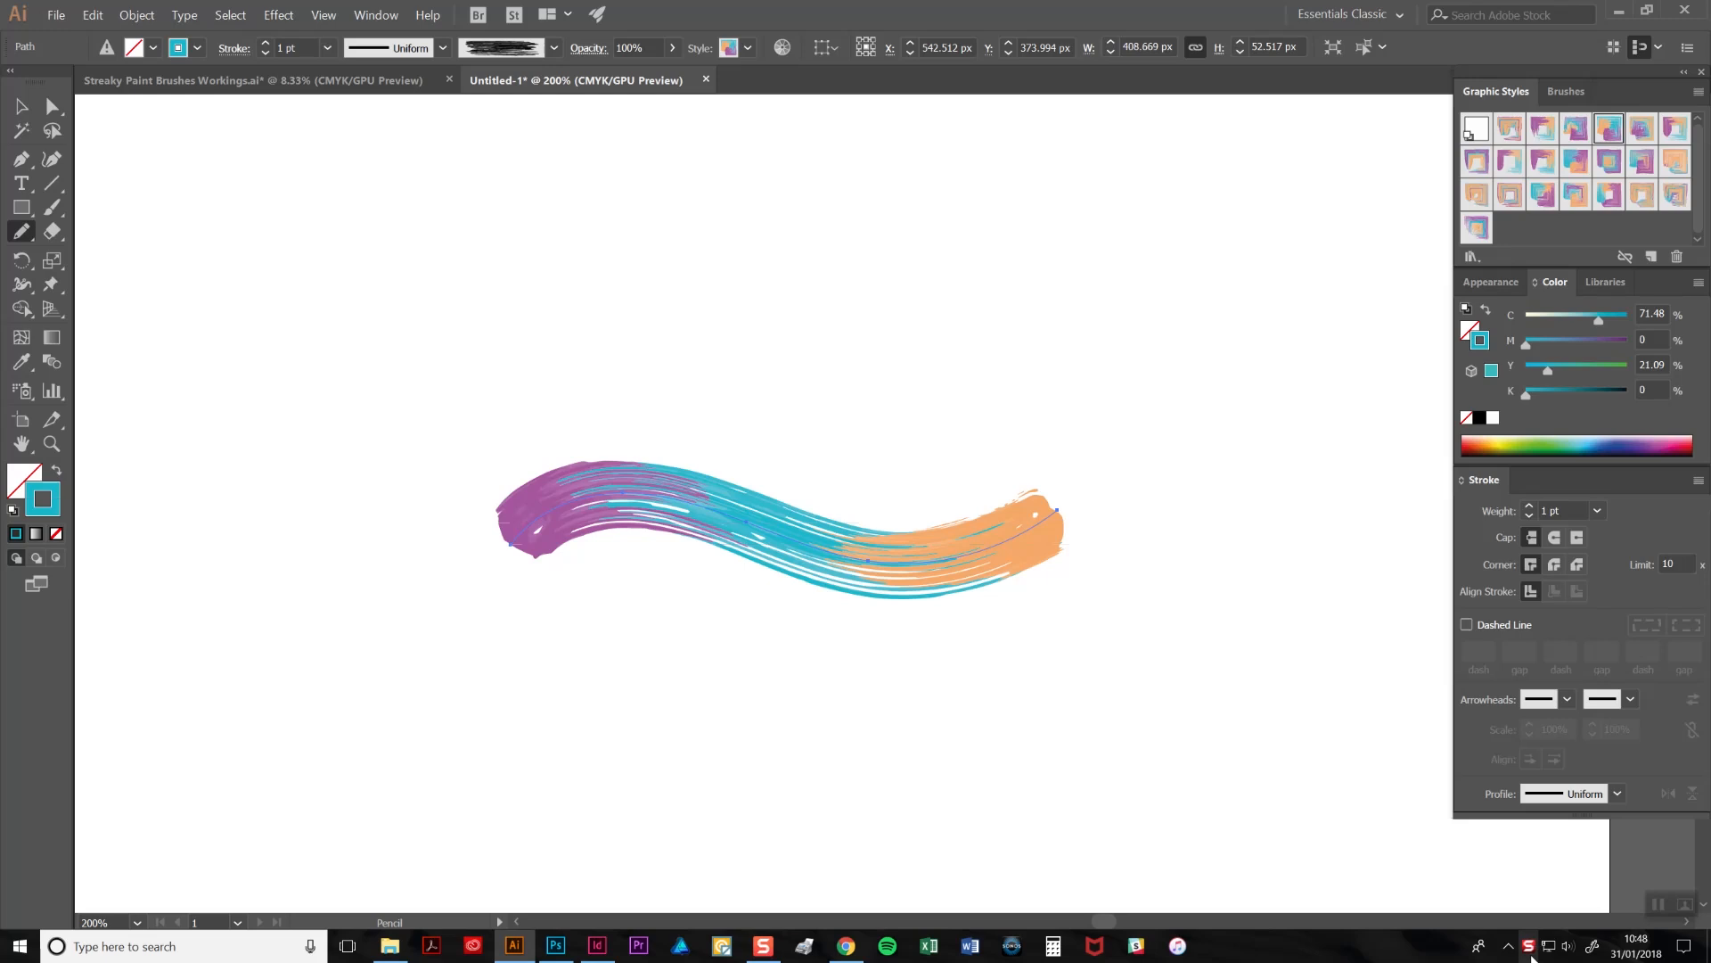
{"action": "left_click", "coordinate": [1510, 128]}
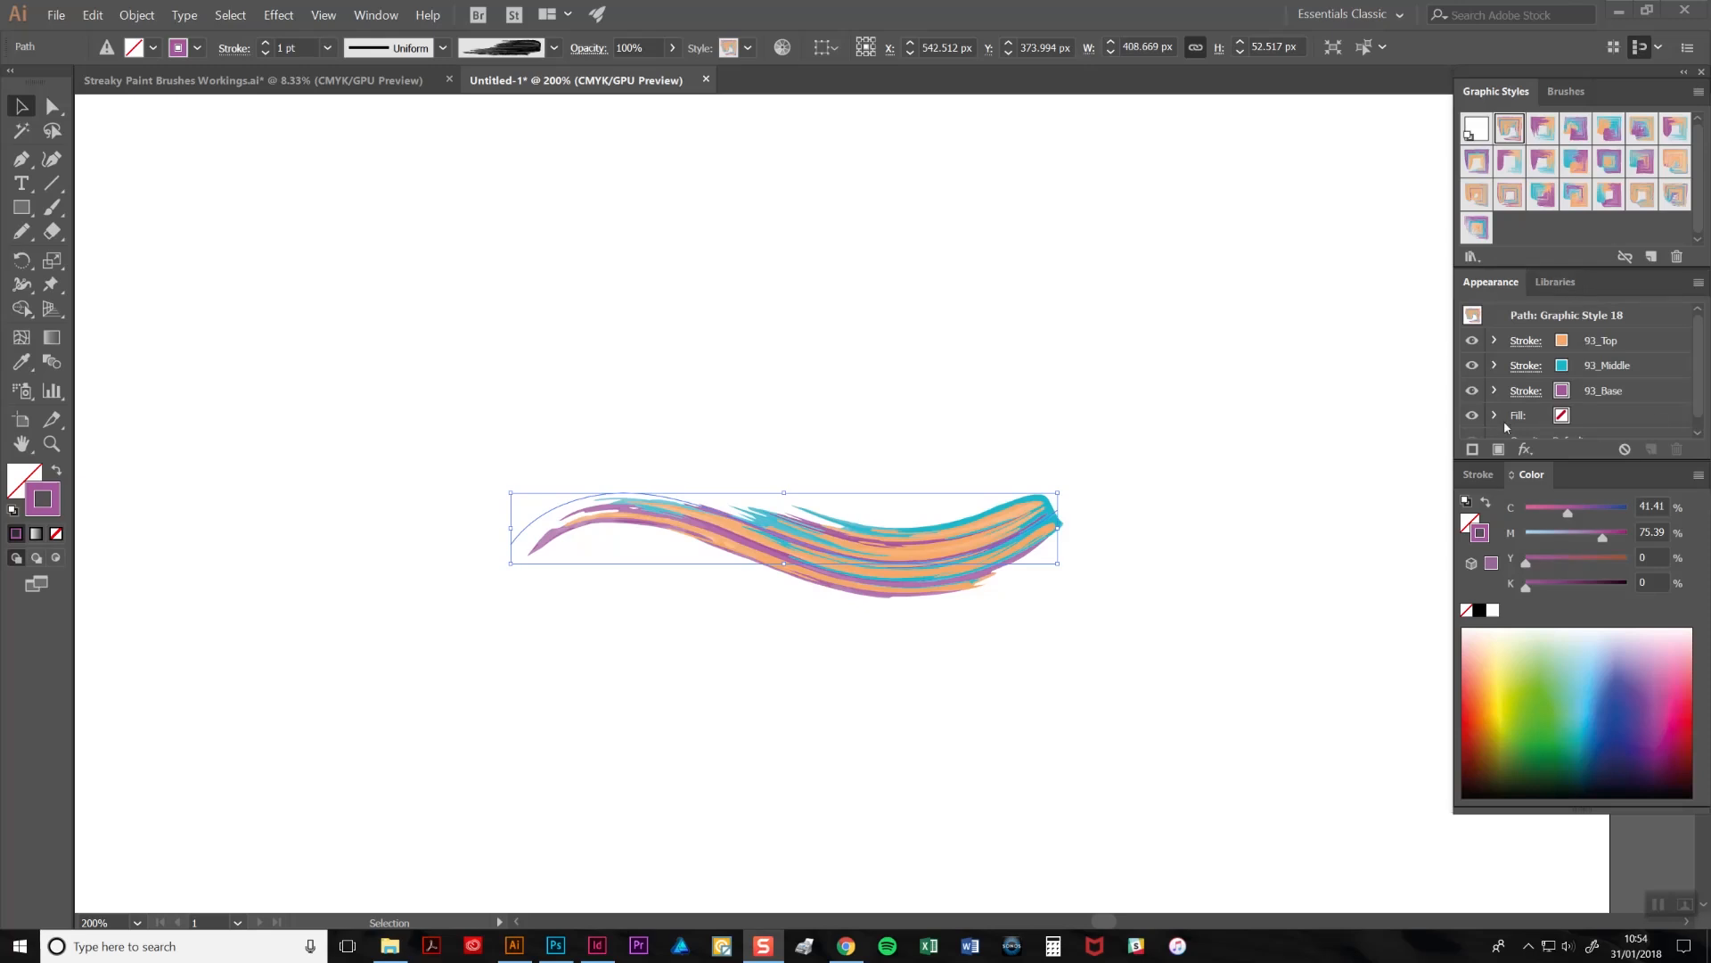
{"action": "mouse_move", "coordinate": [1654, 416]}
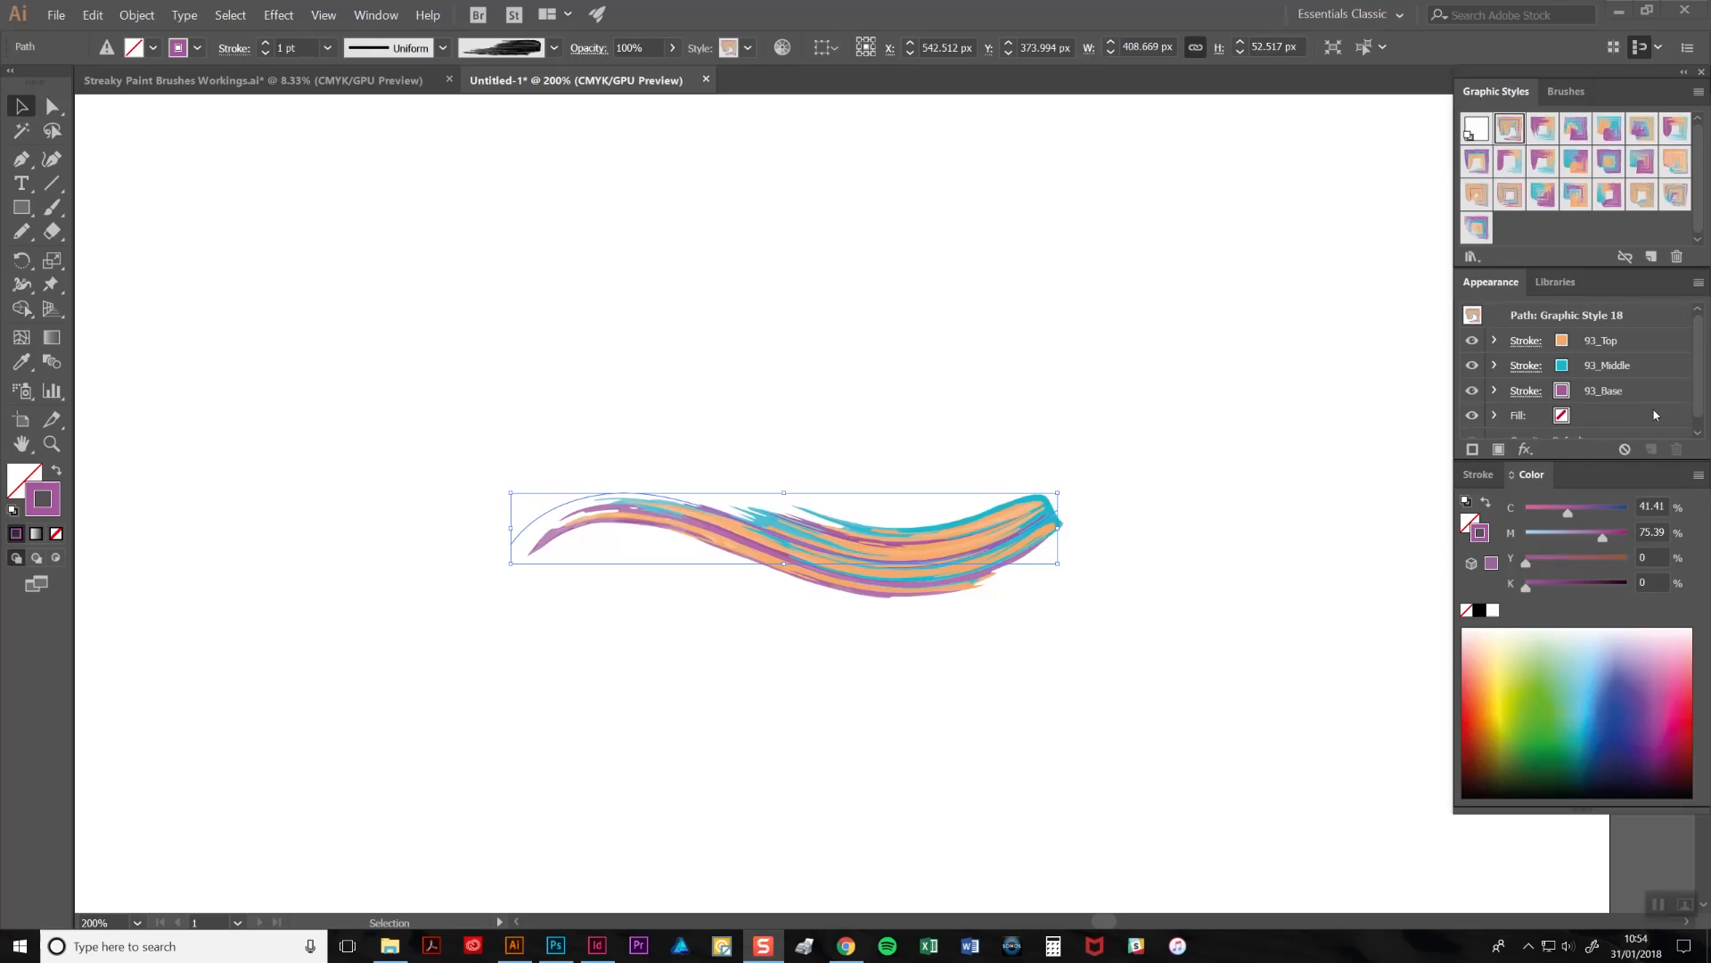
{"action": "mouse_move", "coordinate": [376, 14]}
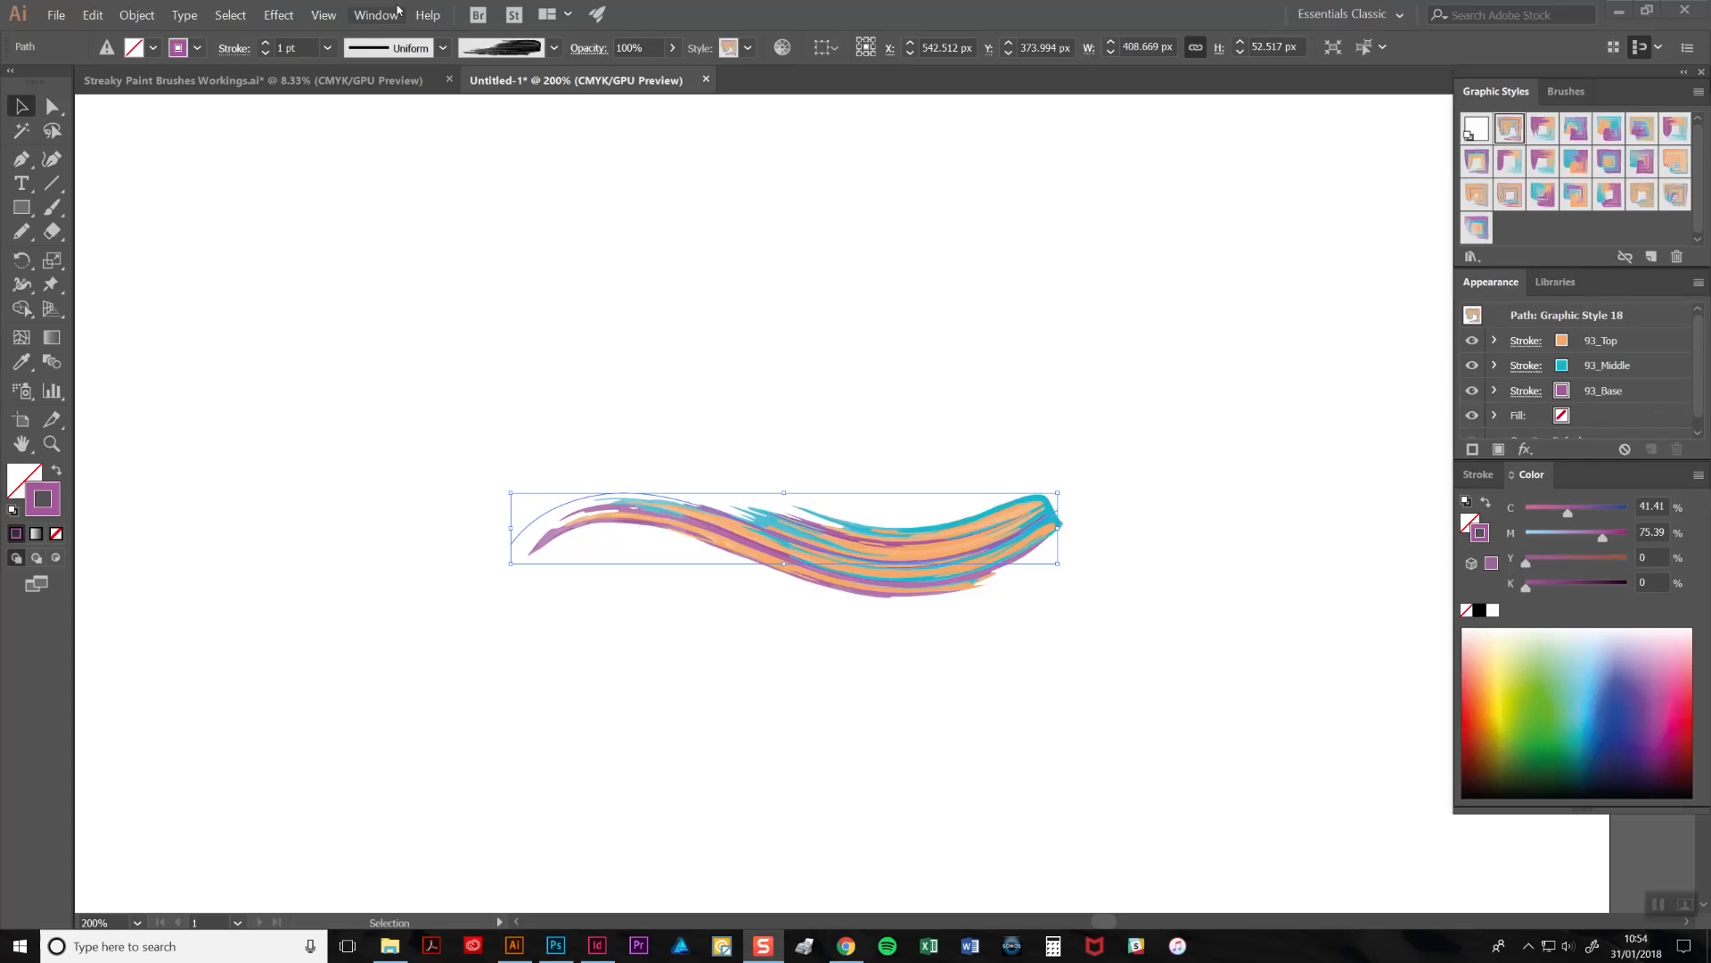
Recolour the middle paint stroke to teal (C 71.48, Y 21.09)
{"action": "left_click", "coordinate": [374, 14]}
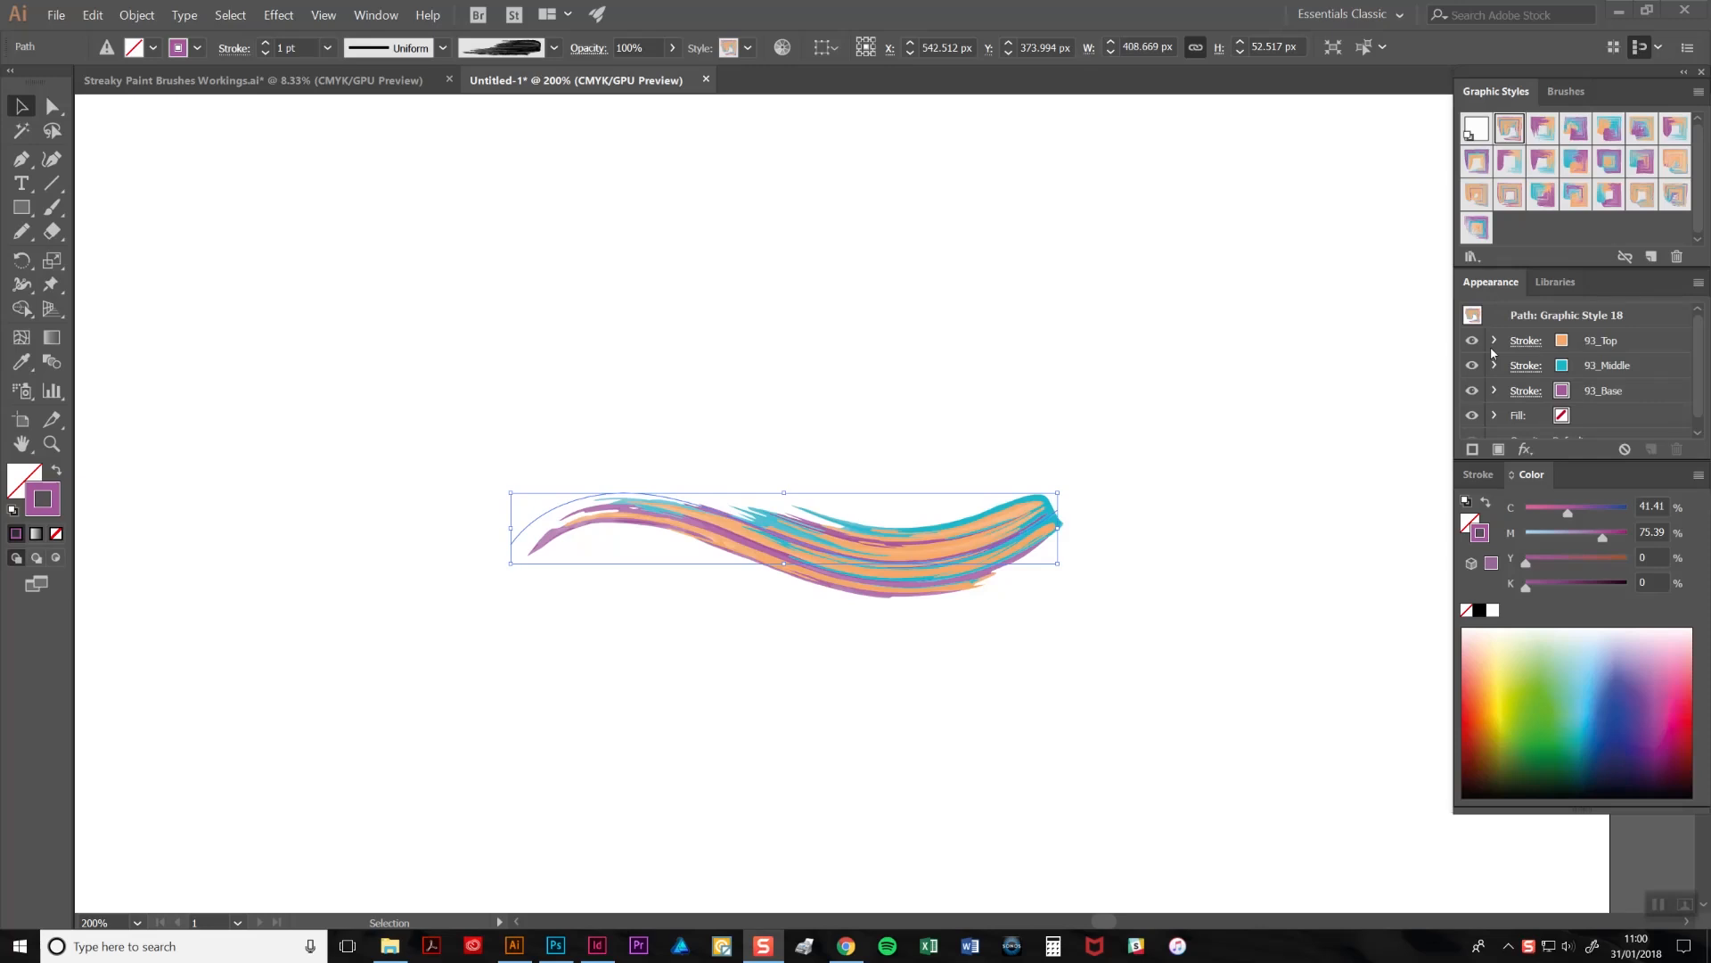
{"action": "mouse_move", "coordinate": [1635, 333]}
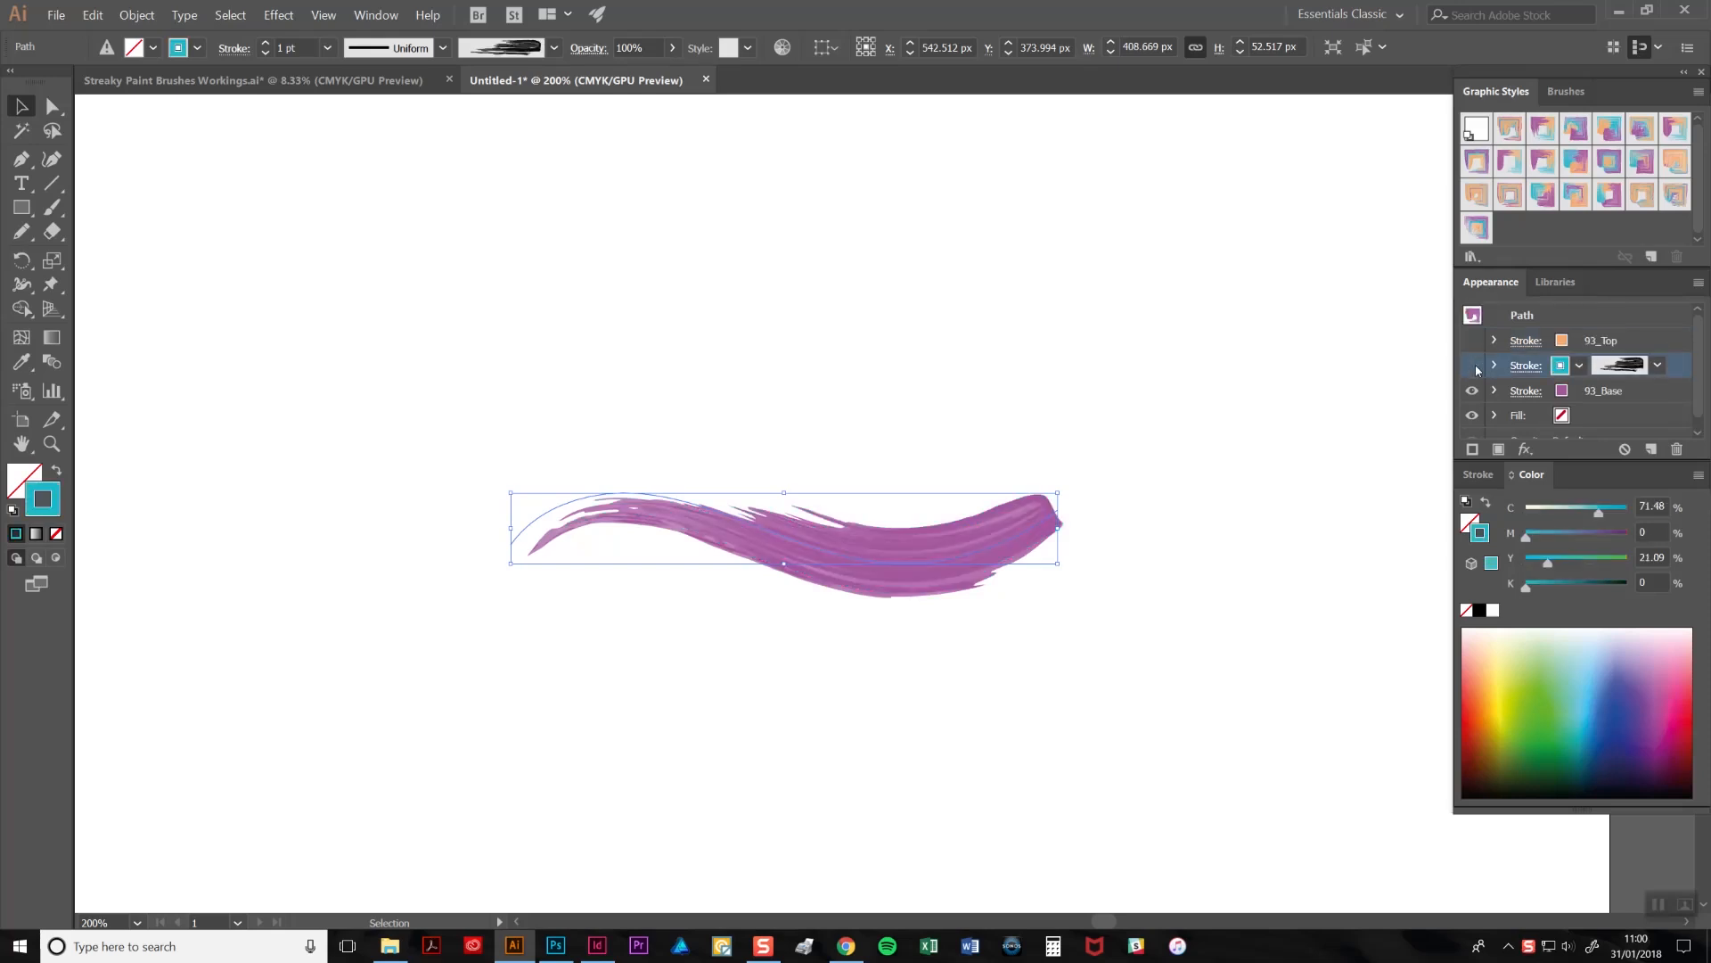
Check the teal stroke alone, then select the top stroke and make it pale yellow
{"action": "left_click", "coordinate": [1472, 364]}
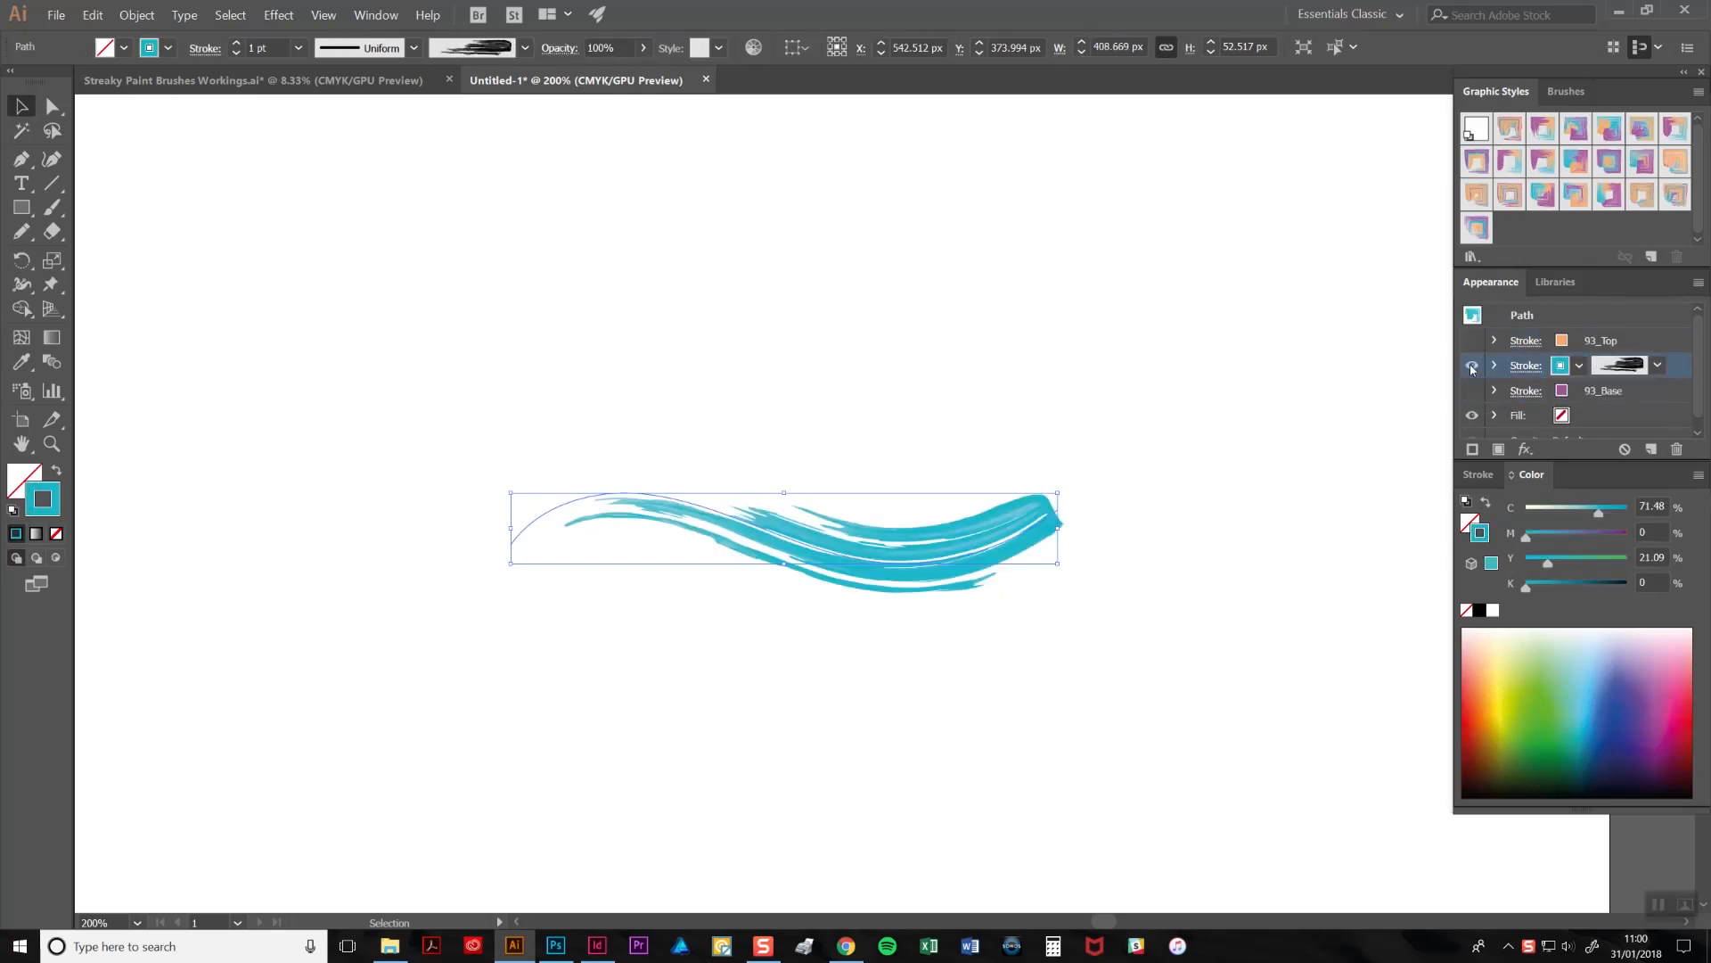
{"action": "left_click", "coordinate": [1472, 365]}
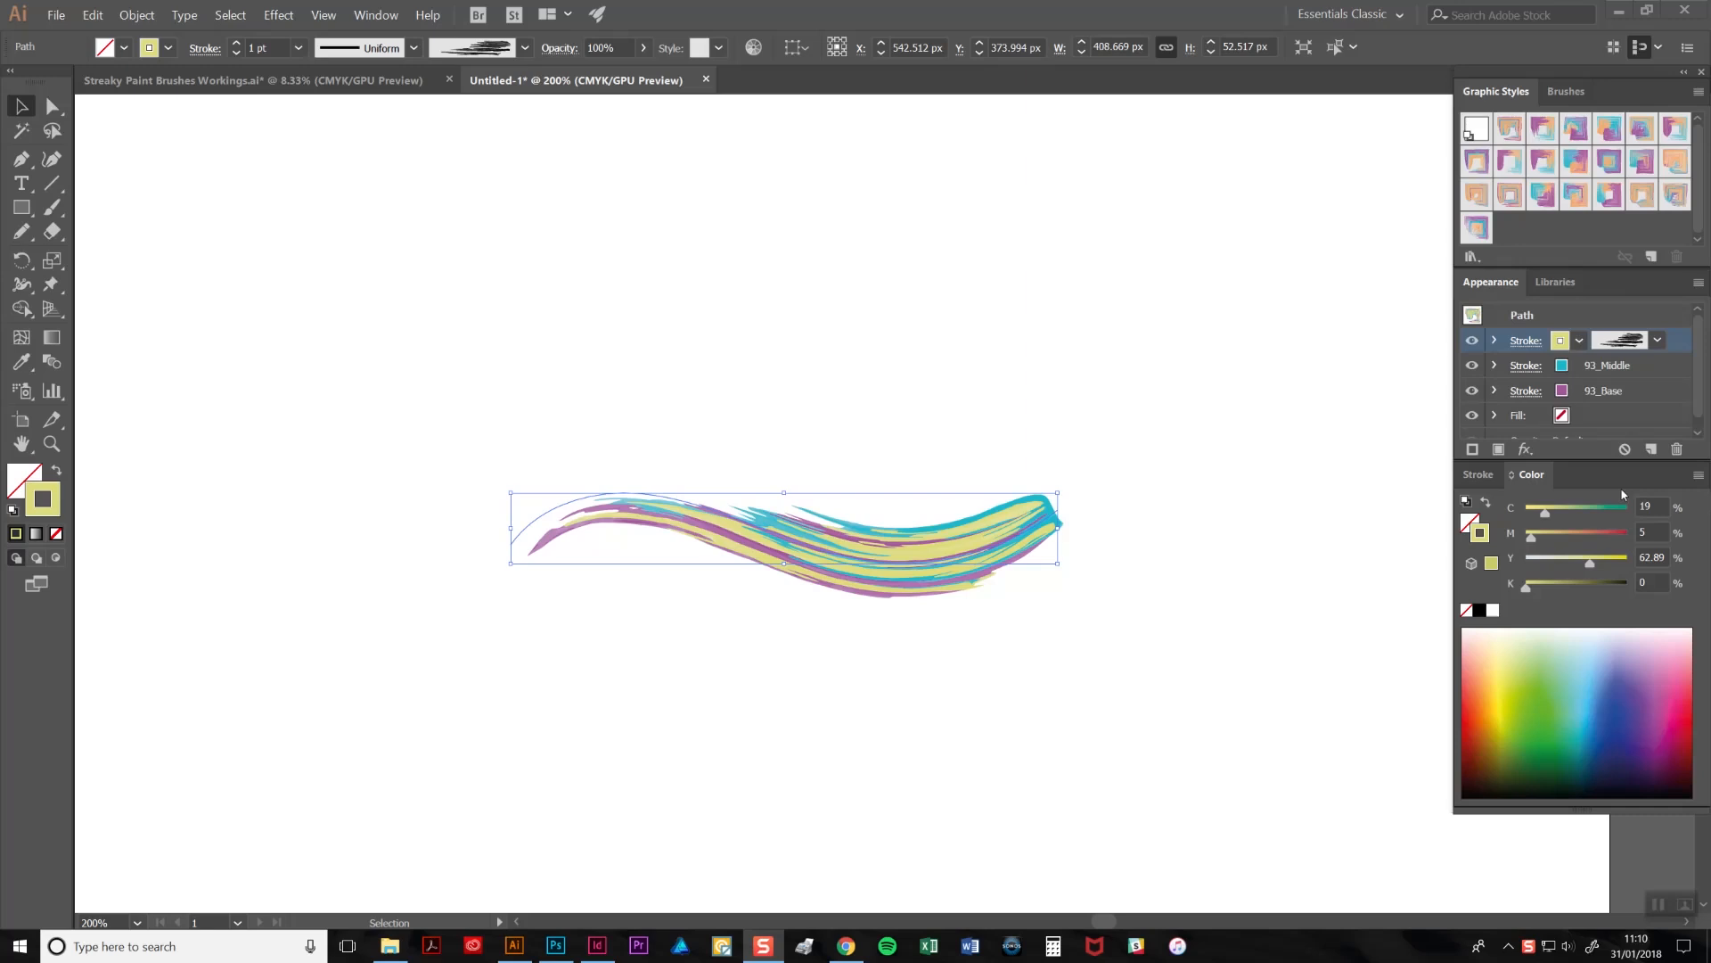
Show the Stroke settings and select the purple base stroke in the Appearance panel
{"action": "left_click", "coordinate": [1482, 474]}
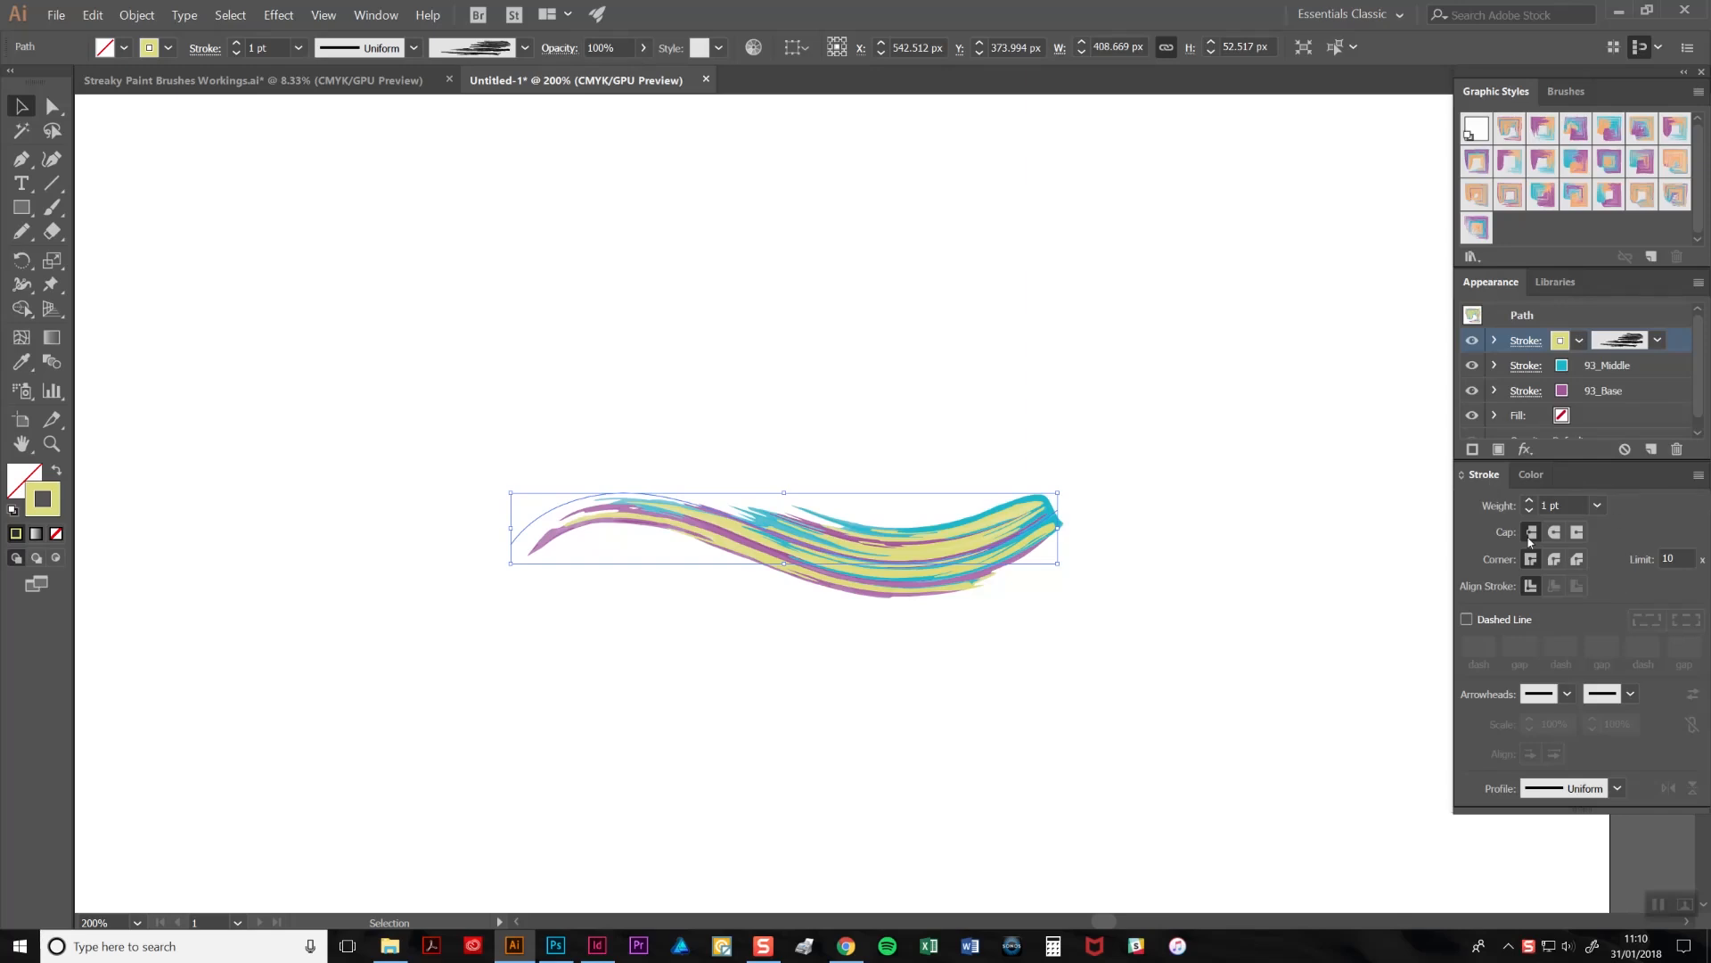
{"action": "mouse_move", "coordinate": [1530, 519]}
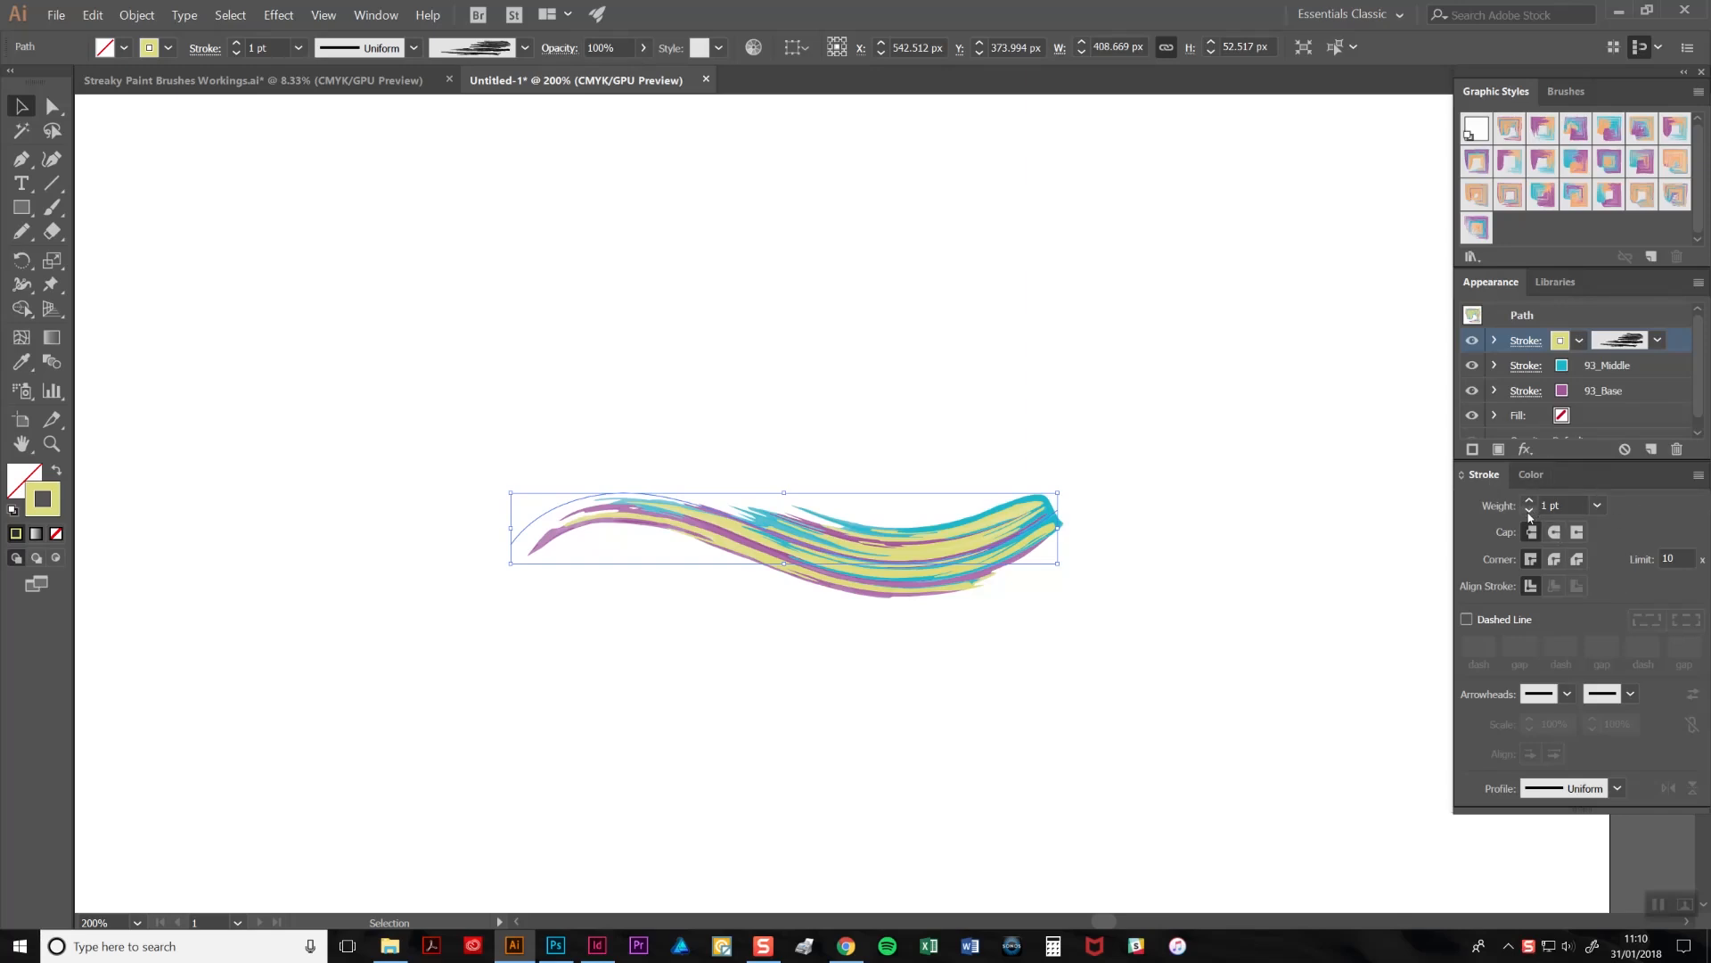
{"action": "left_click", "coordinate": [1530, 508]}
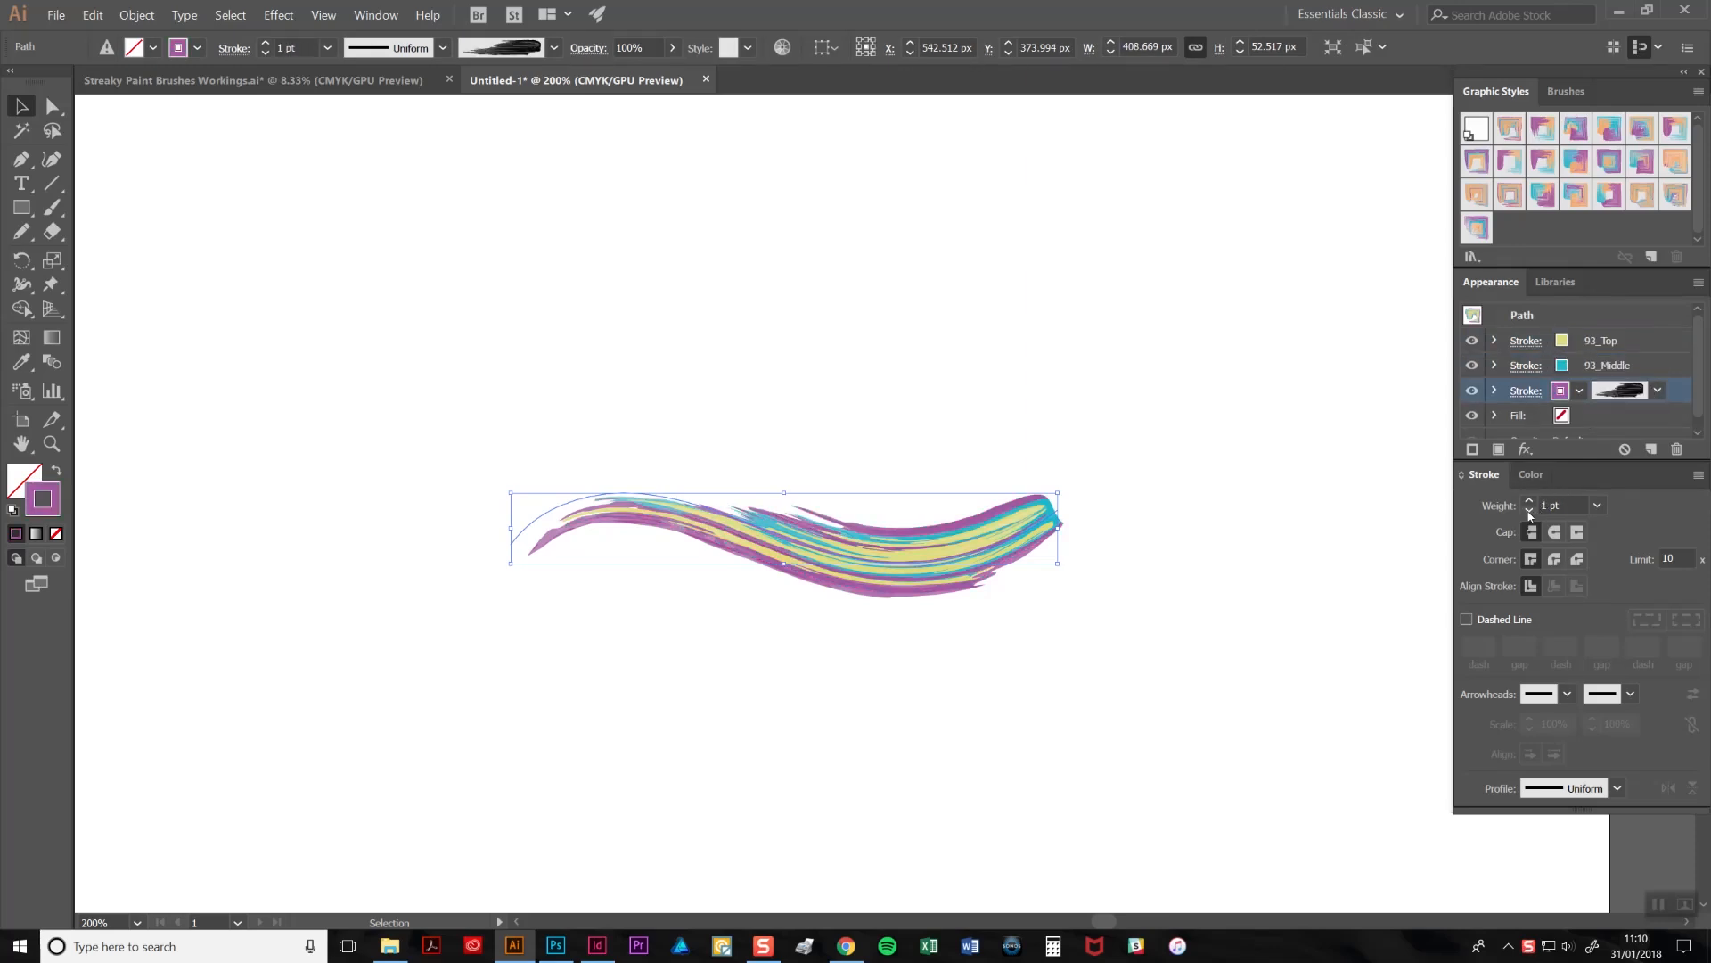
Set the paint strokes to 0.75 pt and bring up the variable width profile list
{"action": "left_click", "coordinate": [1529, 508]}
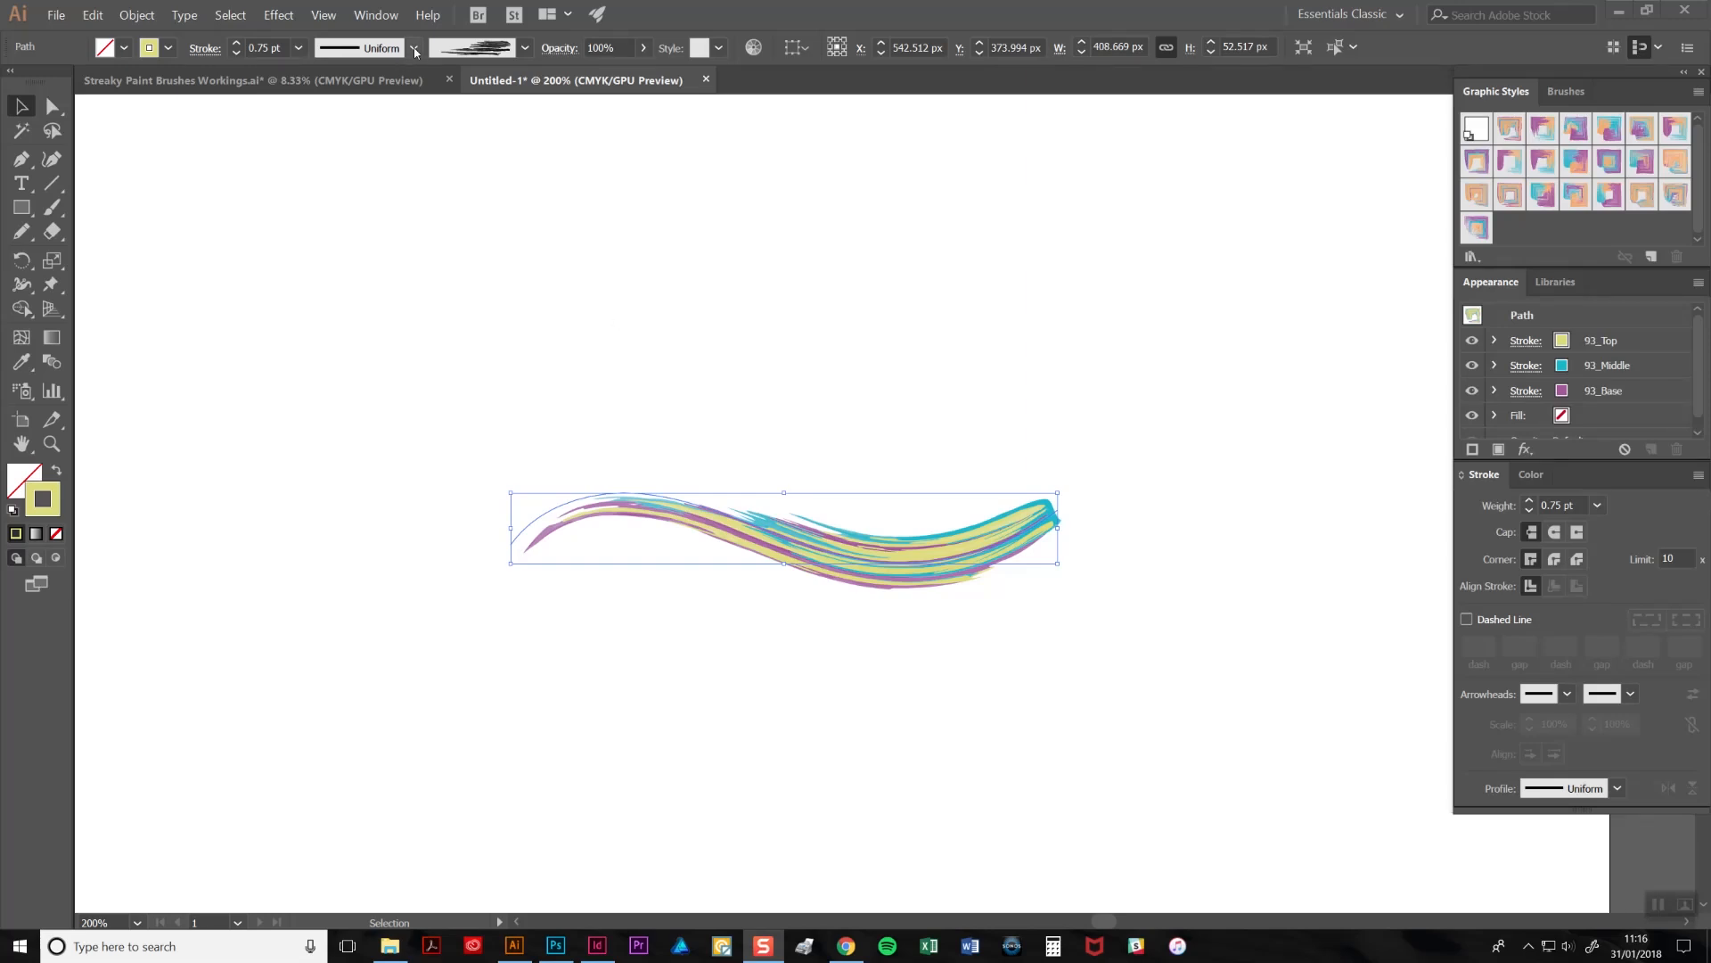
{"action": "left_click", "coordinate": [411, 48]}
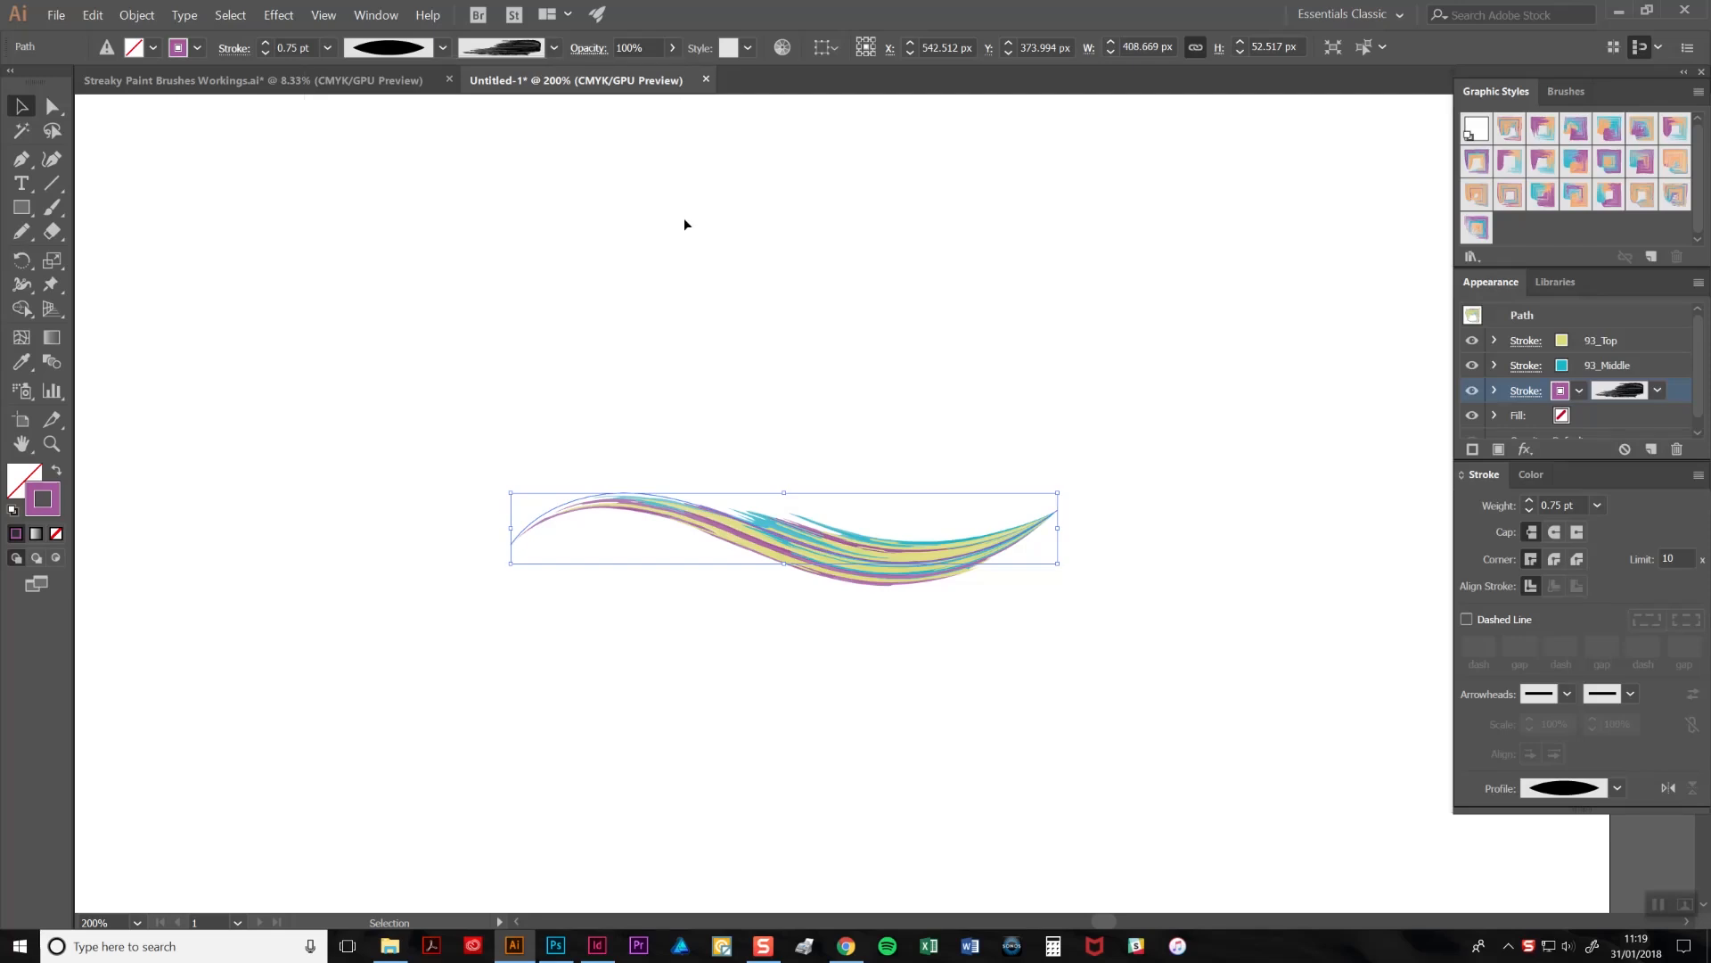
{"action": "mouse_move", "coordinate": [678, 230]}
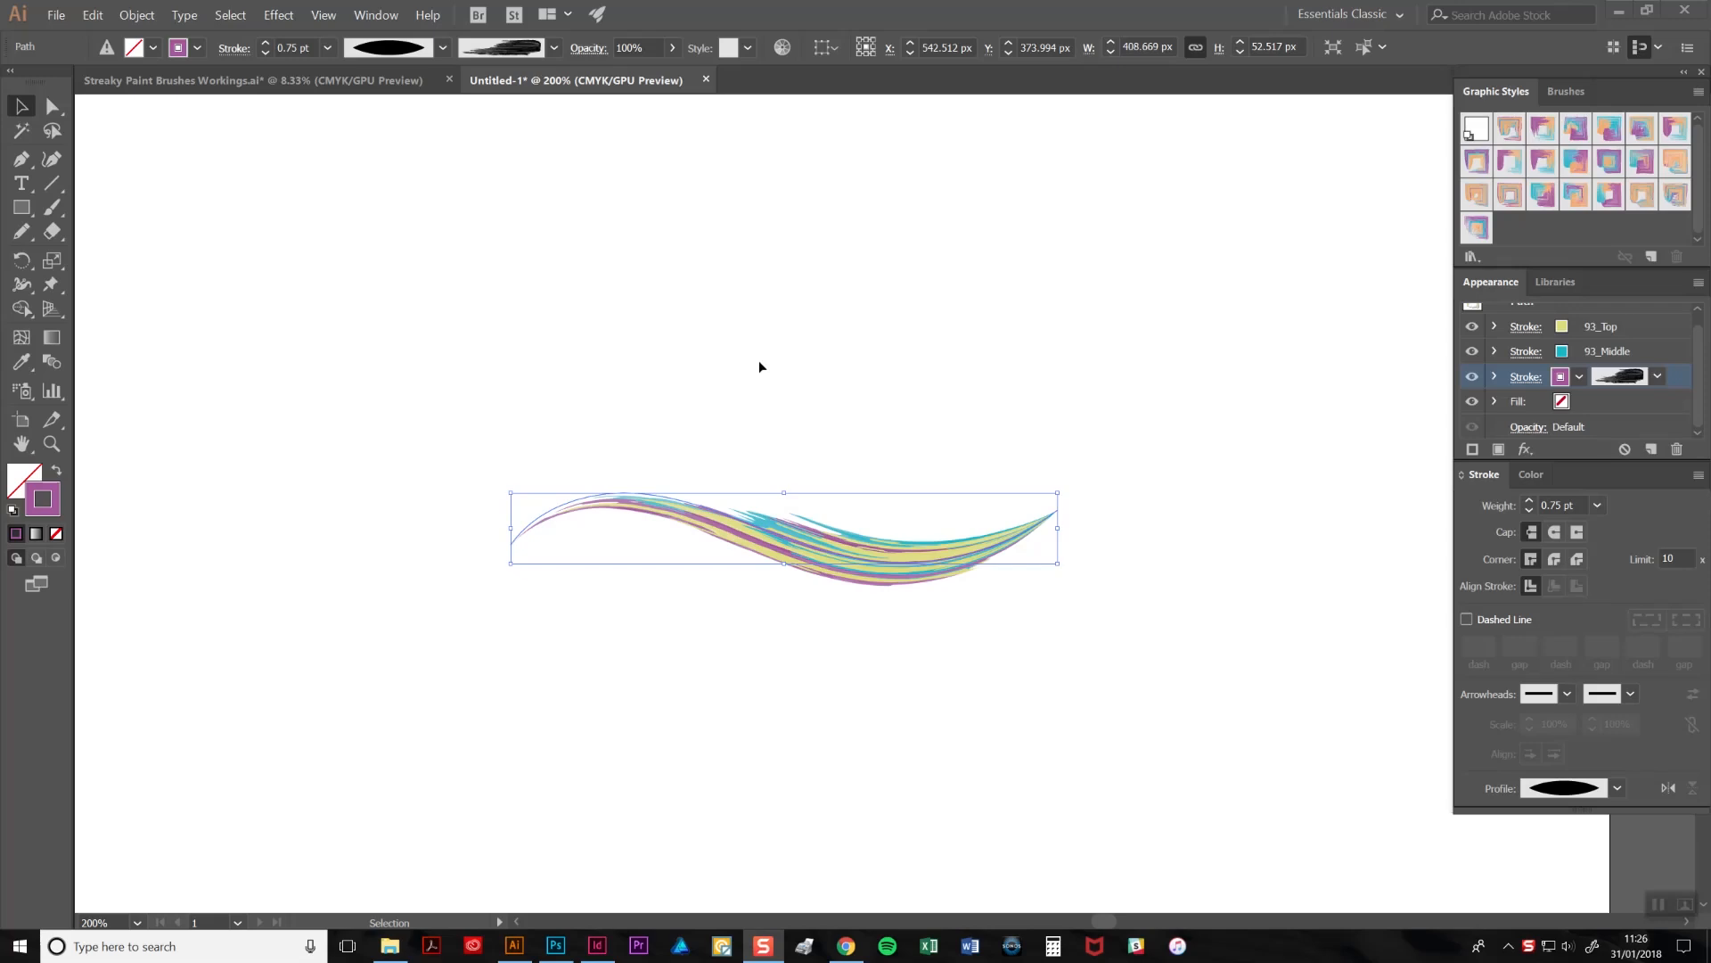
{"action": "mouse_move", "coordinate": [881, 566]}
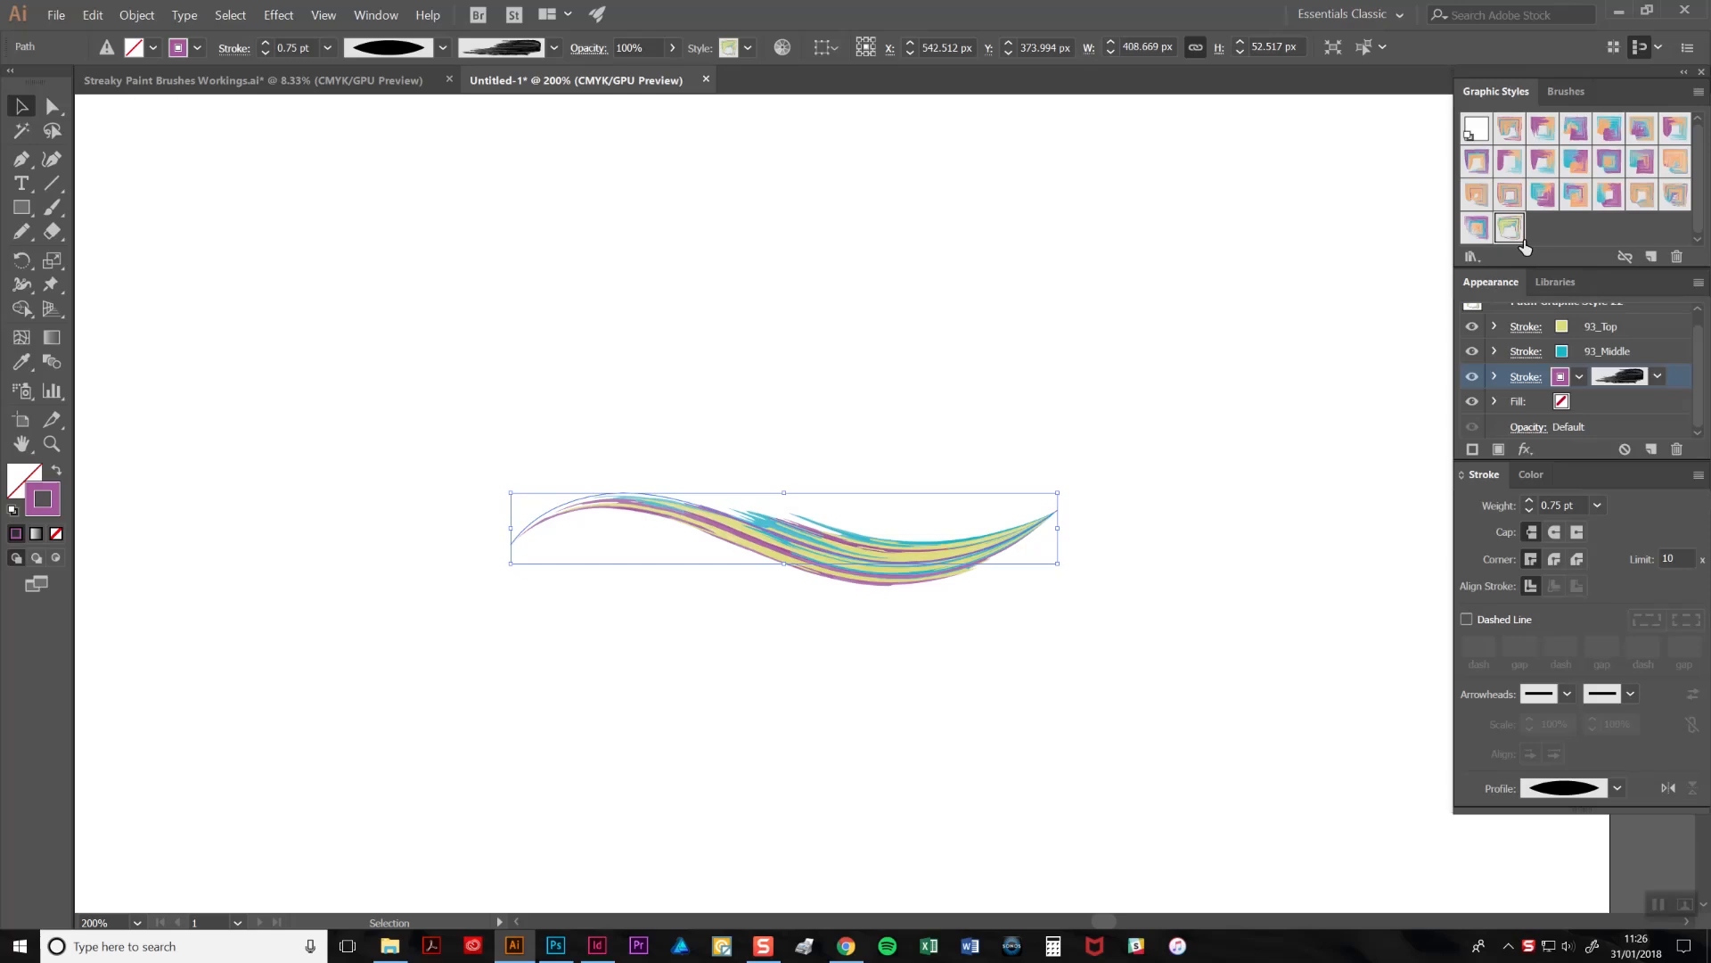
{"action": "mouse_move", "coordinate": [1511, 226]}
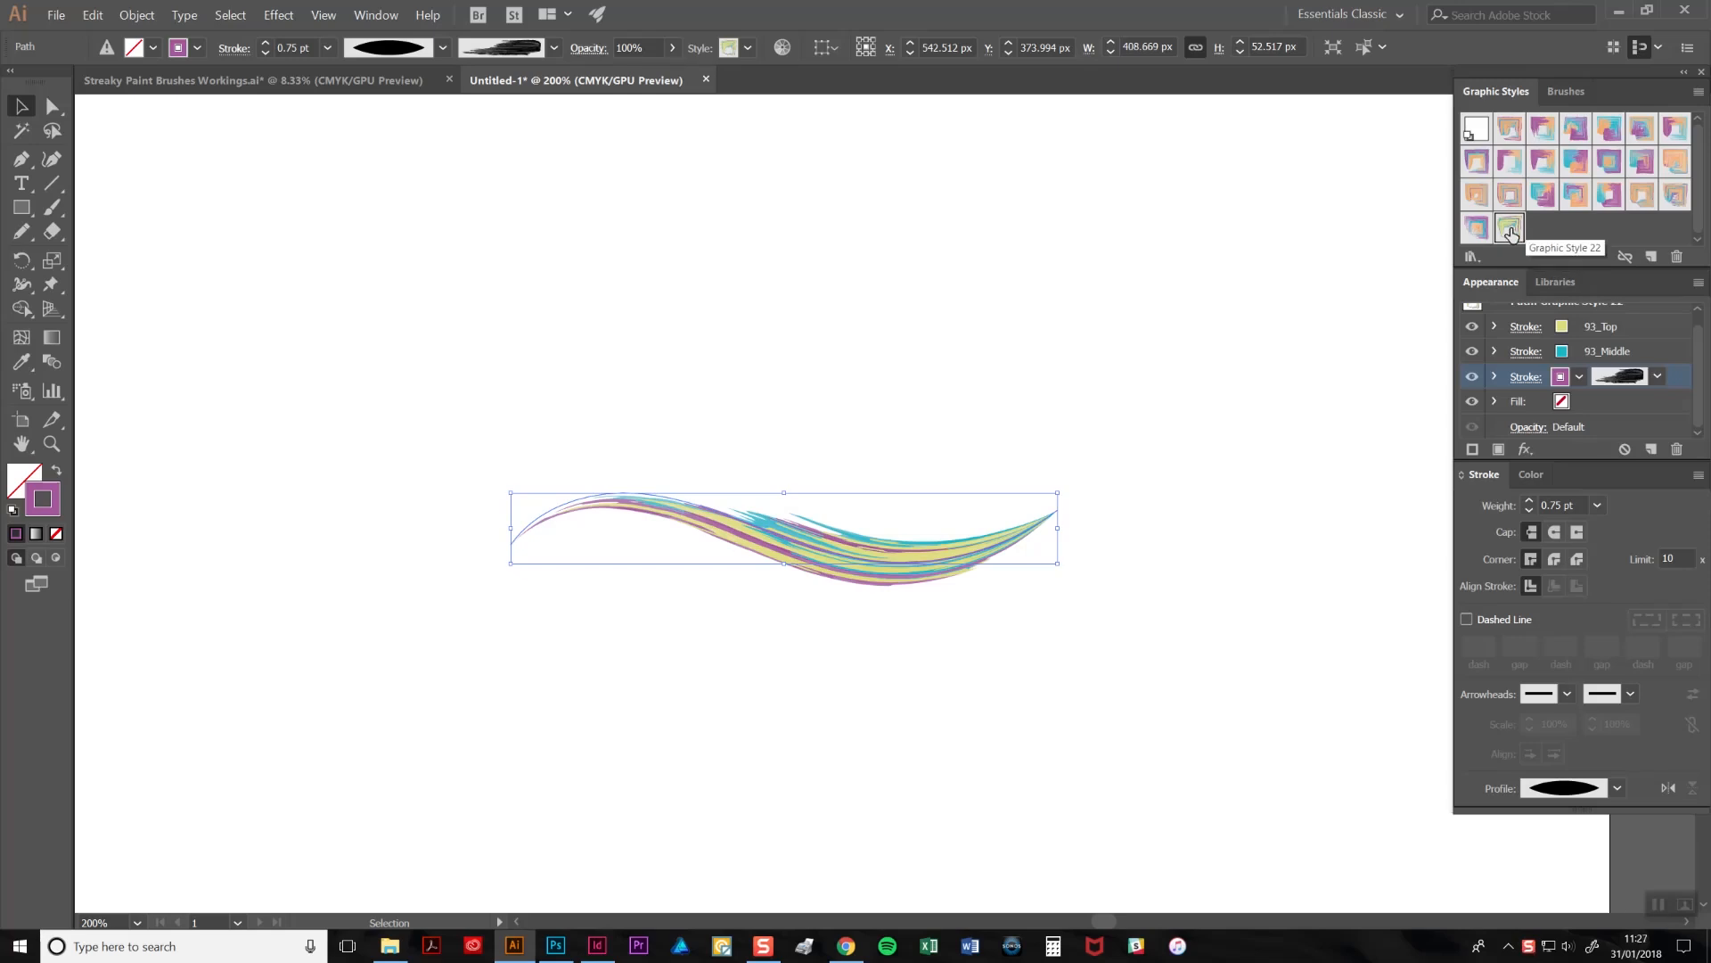
Rename the new graphic style 'My brush stroke' and confirm
{"action": "double_click", "coordinate": [1510, 226]}
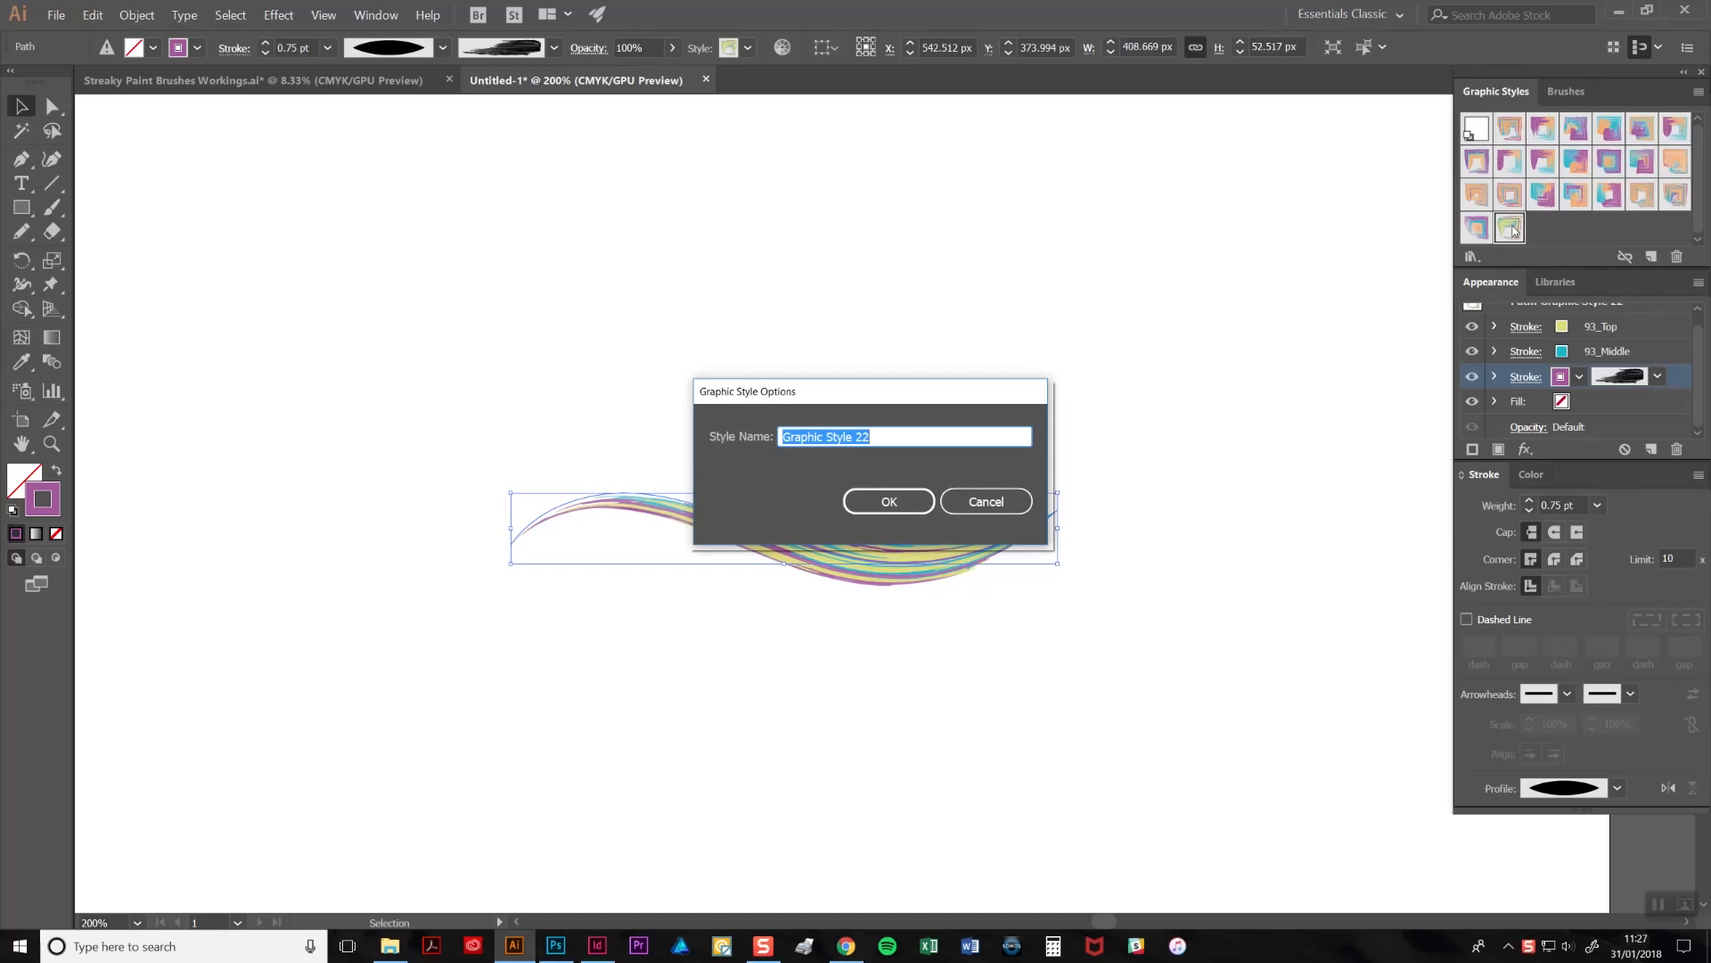
{"action": "type", "text": "My brus"}
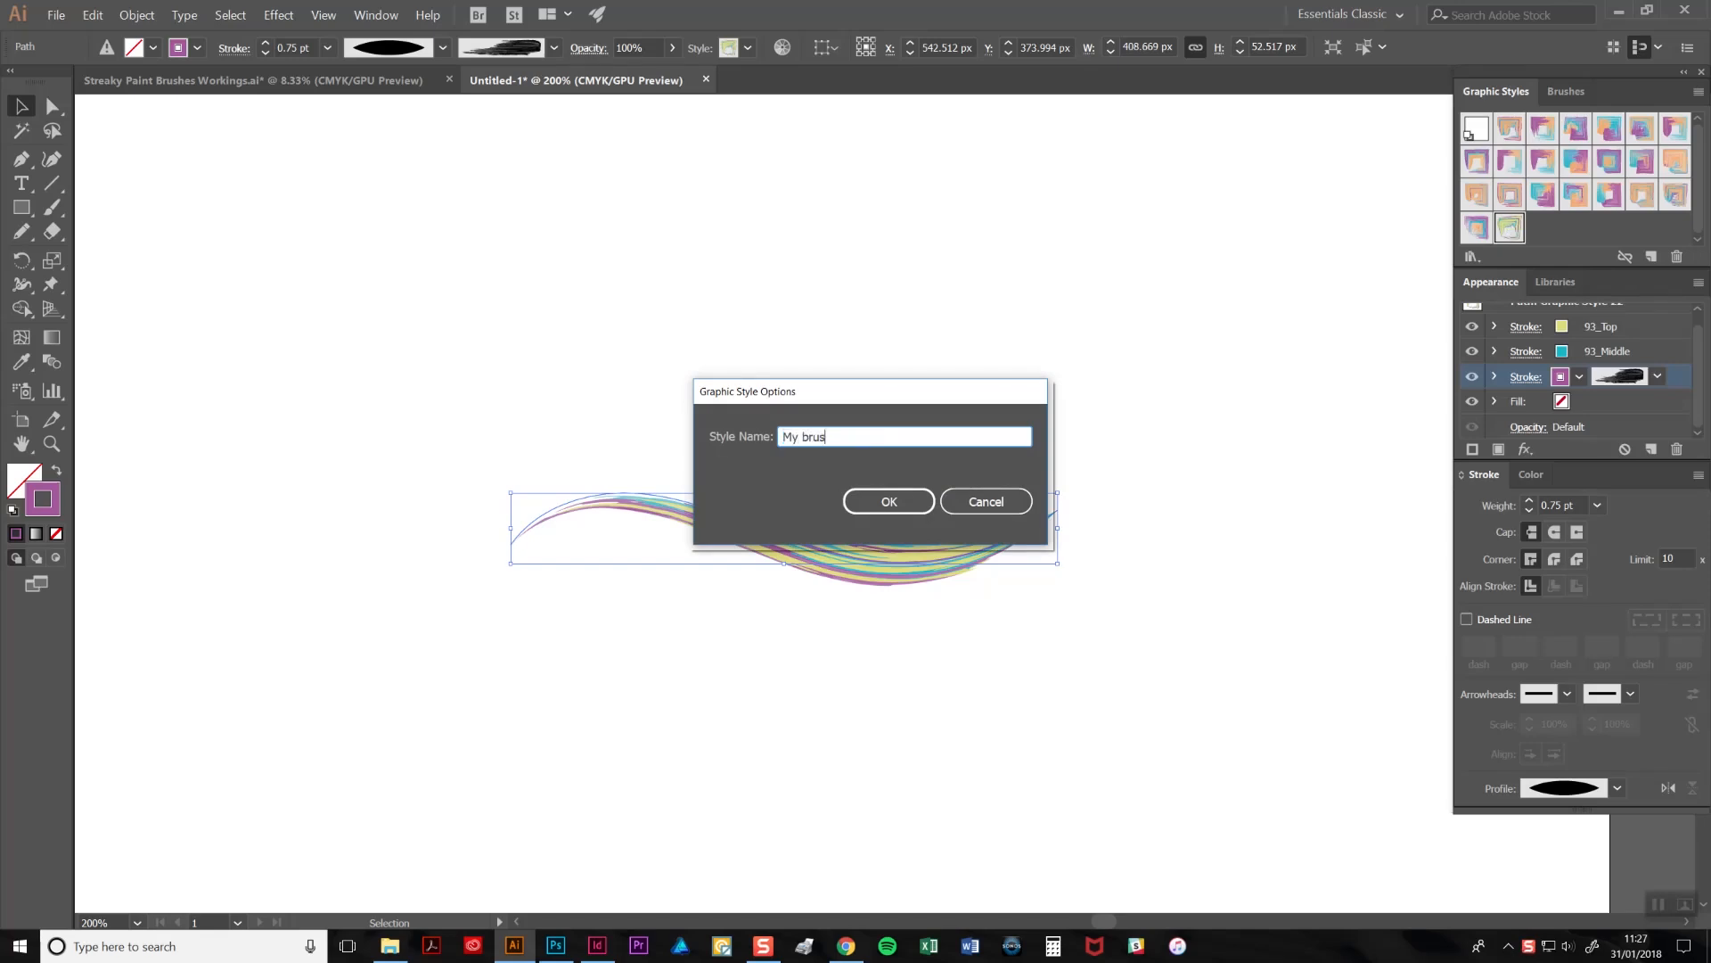
{"action": "type", "text": "h stroke"}
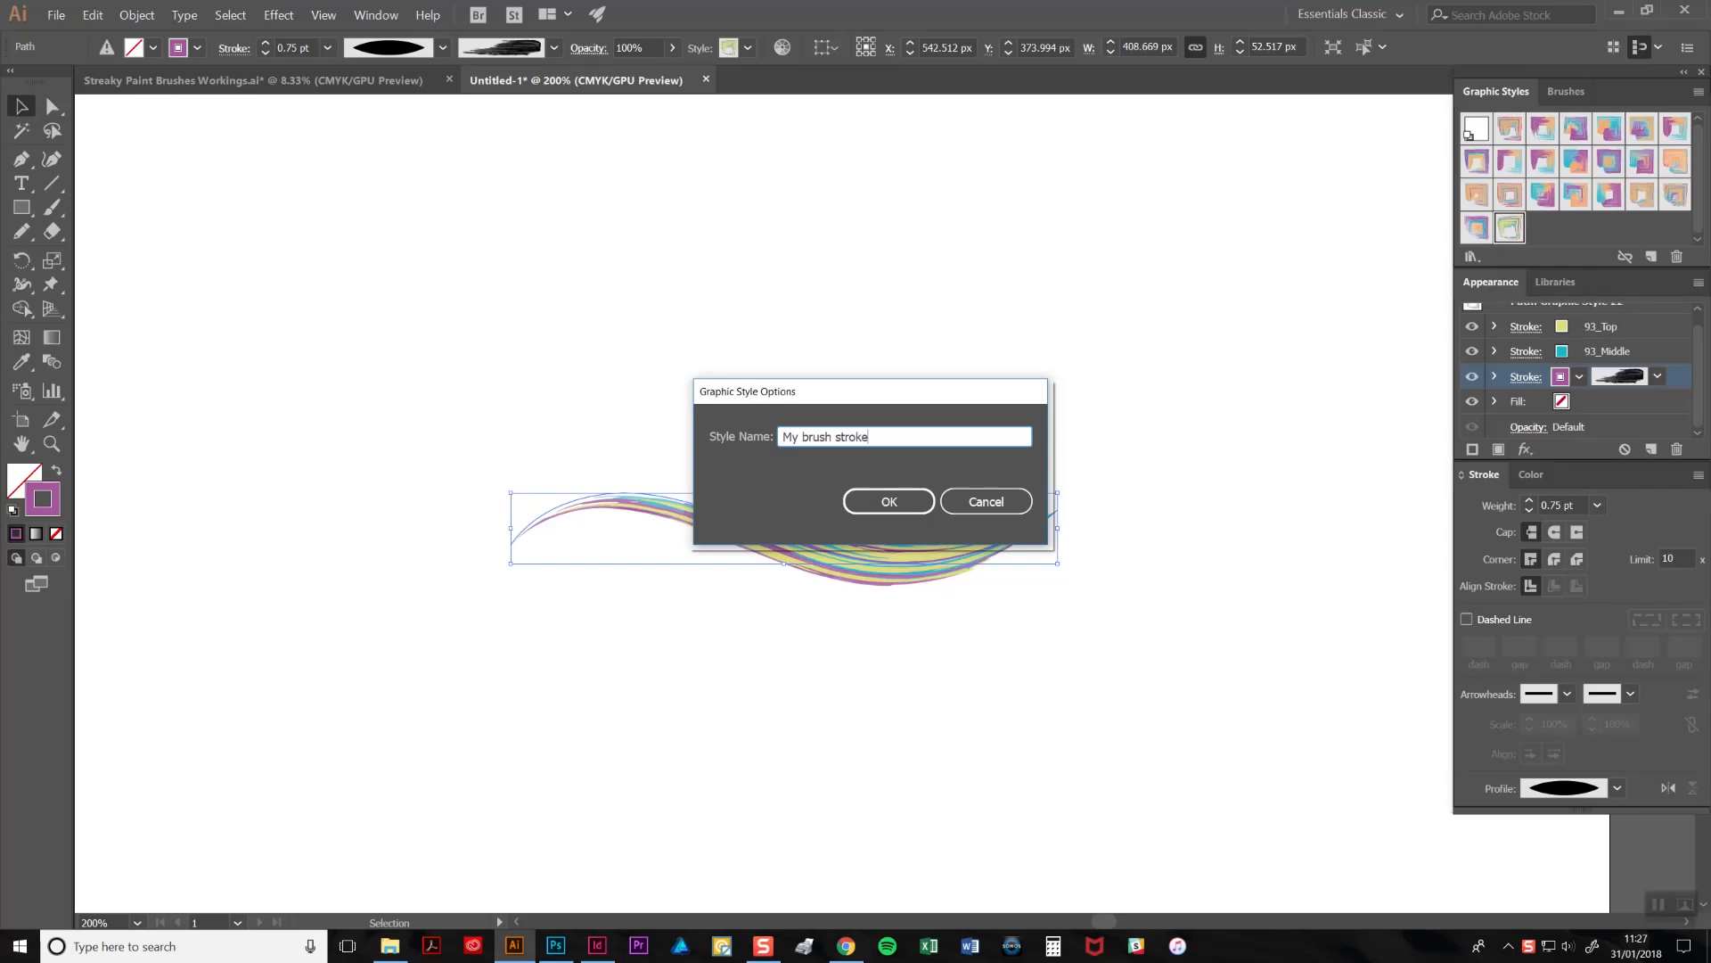
{"action": "left_click", "coordinate": [888, 501]}
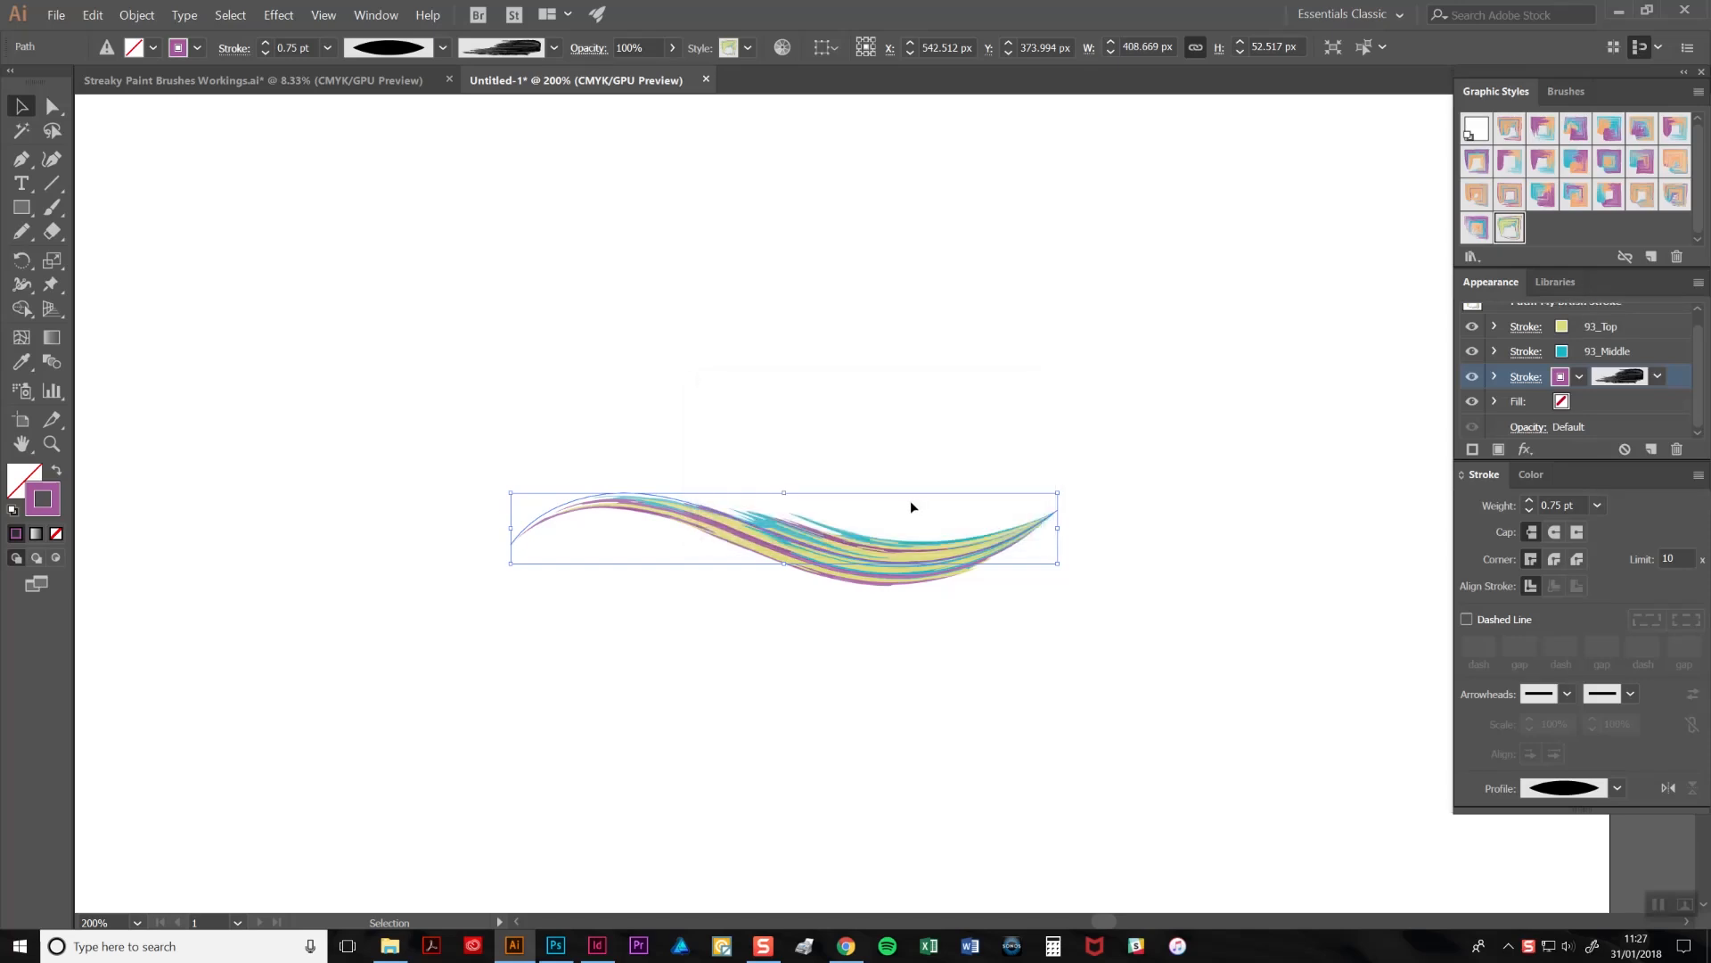
{"action": "mouse_move", "coordinate": [328, 417]}
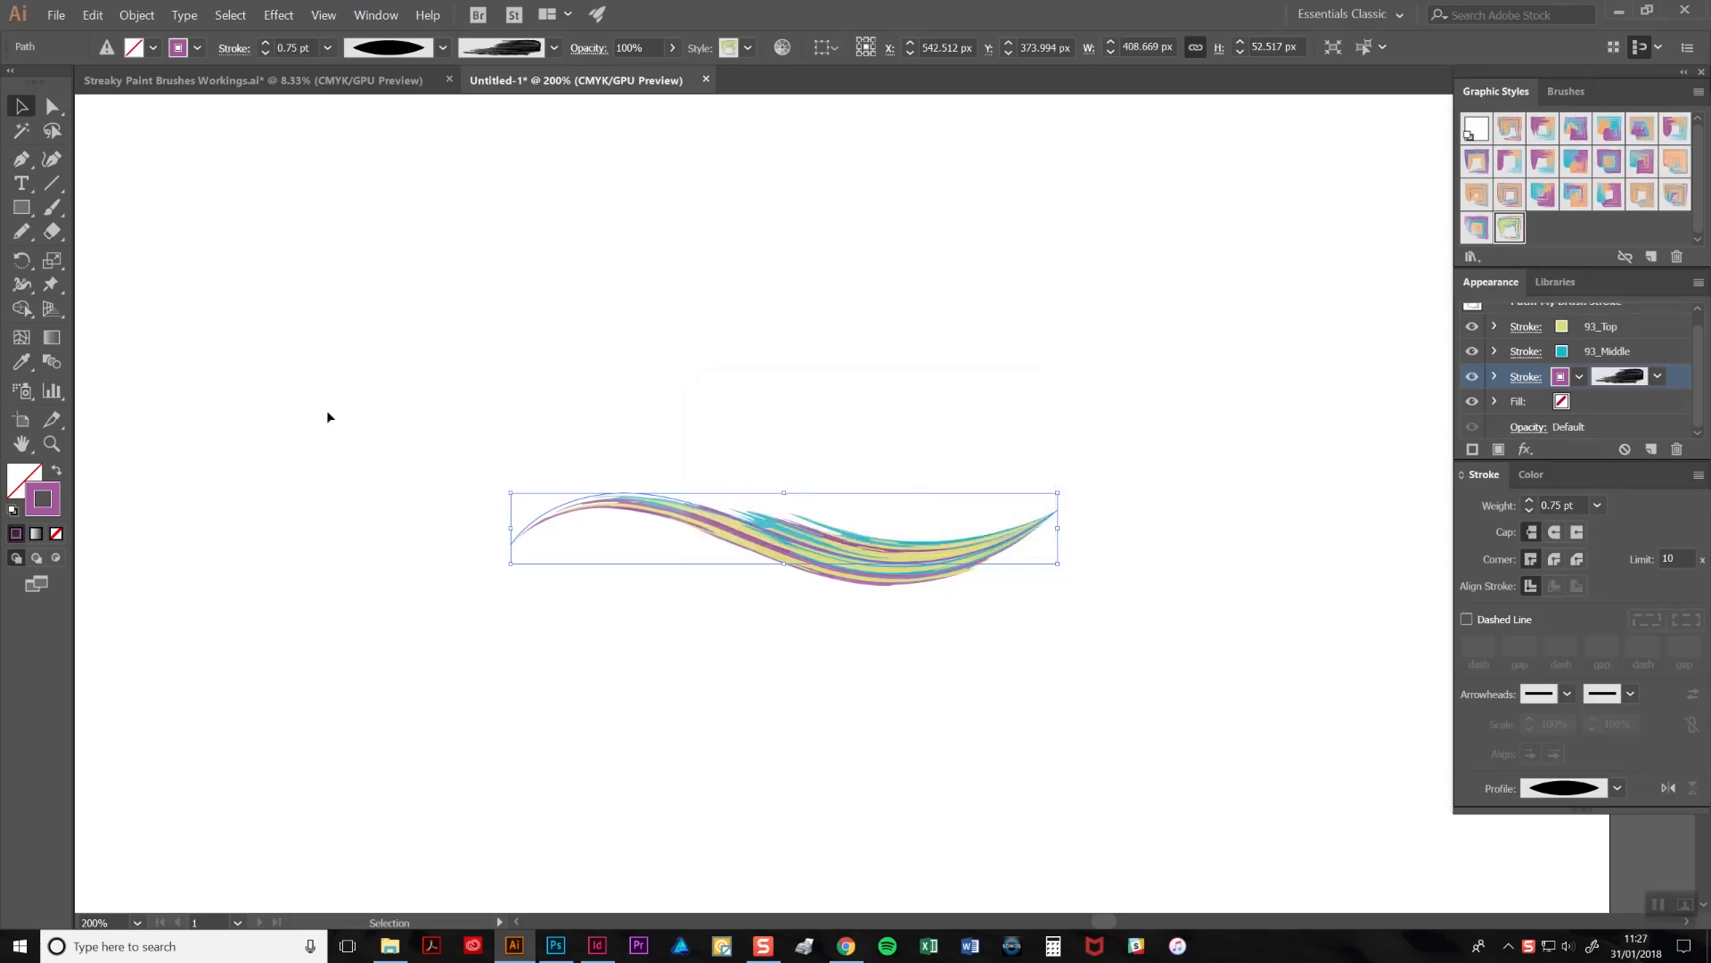
{"action": "mouse_move", "coordinate": [148, 197]}
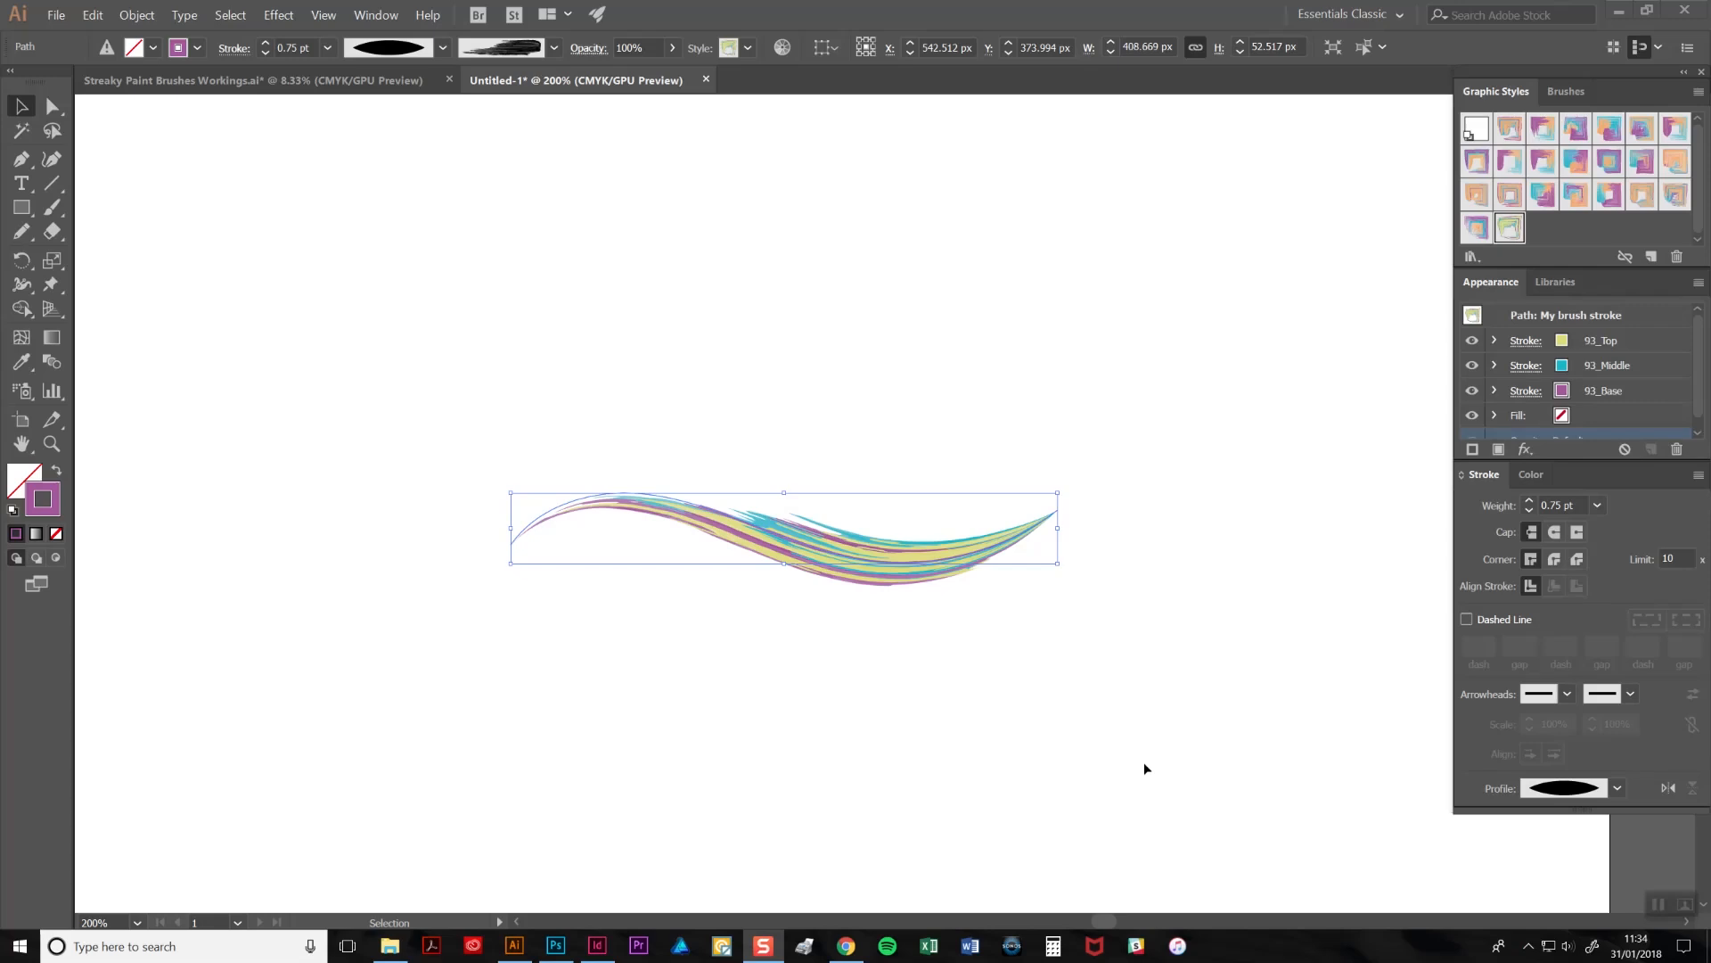
{"action": "mouse_move", "coordinate": [1153, 763]}
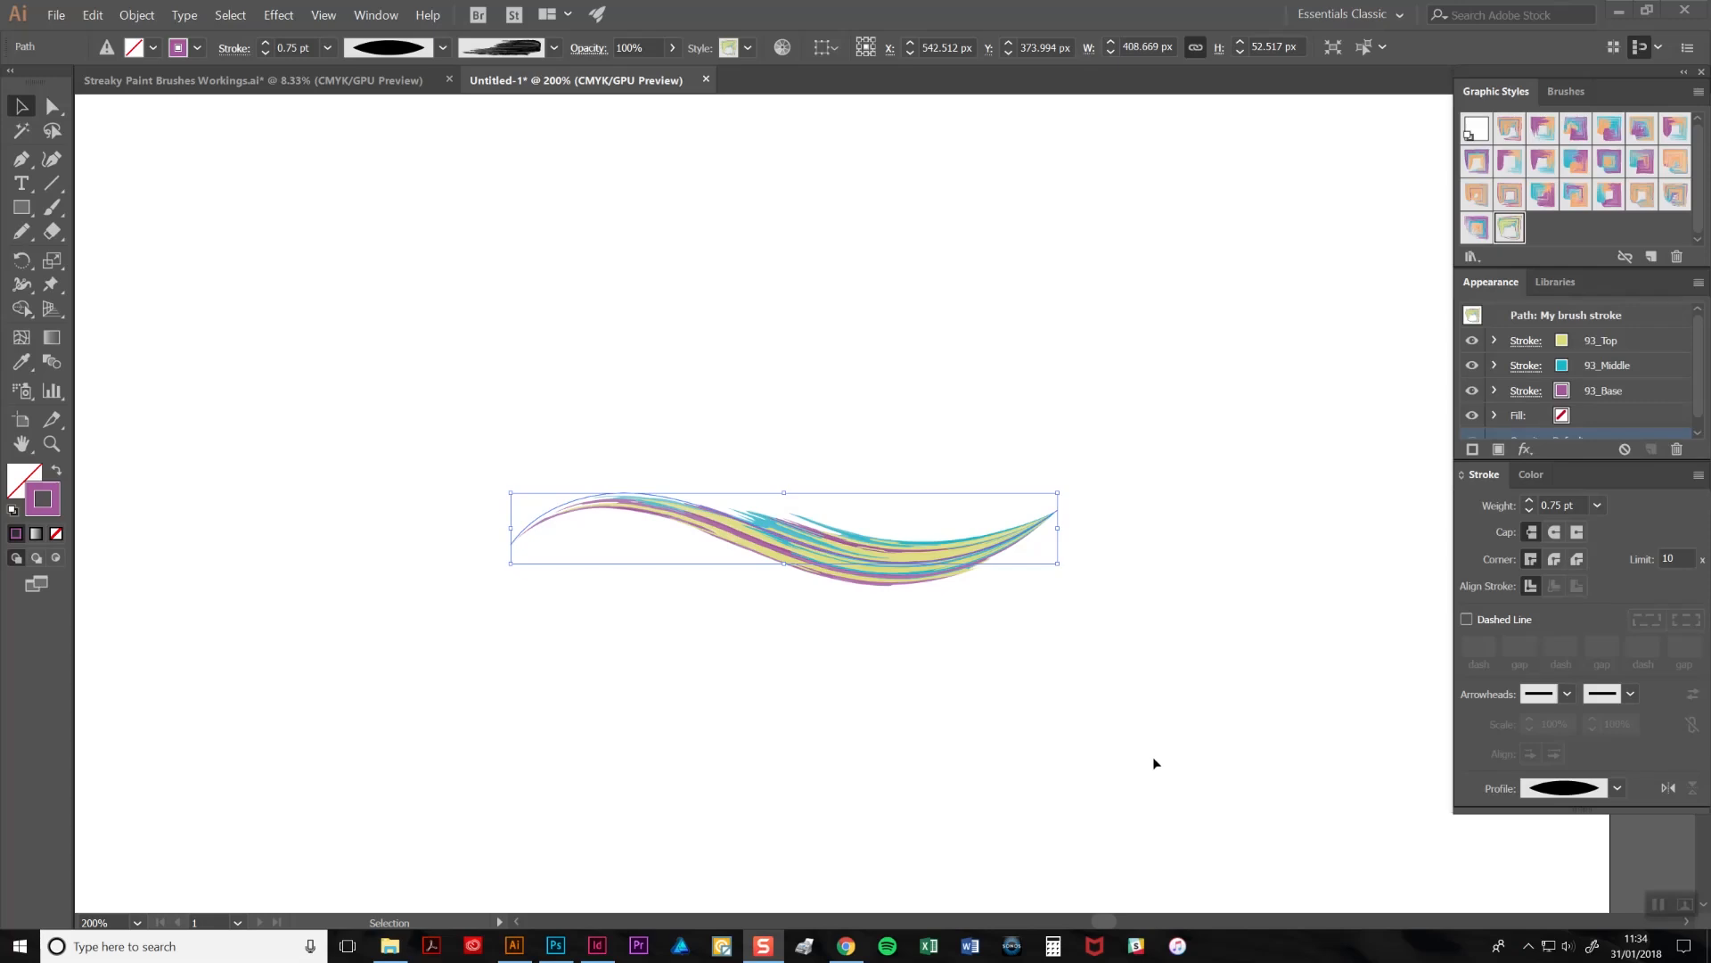